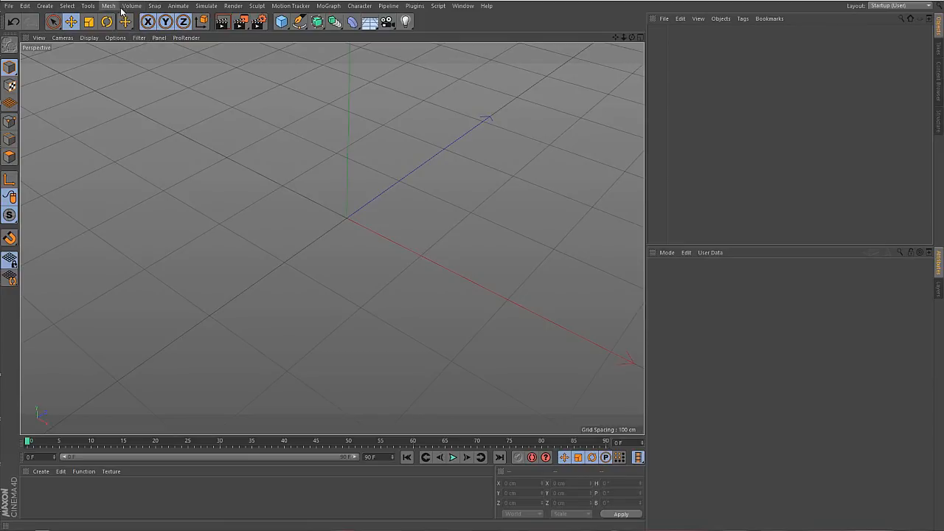
Add an empty Volume Builder object from the Volume menu
left_click(131, 6)
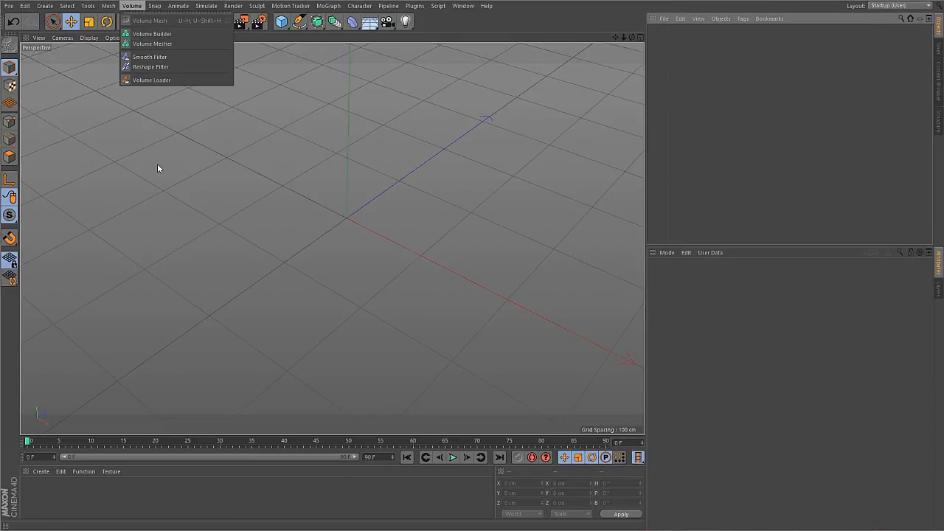
mouse_move(162, 104)
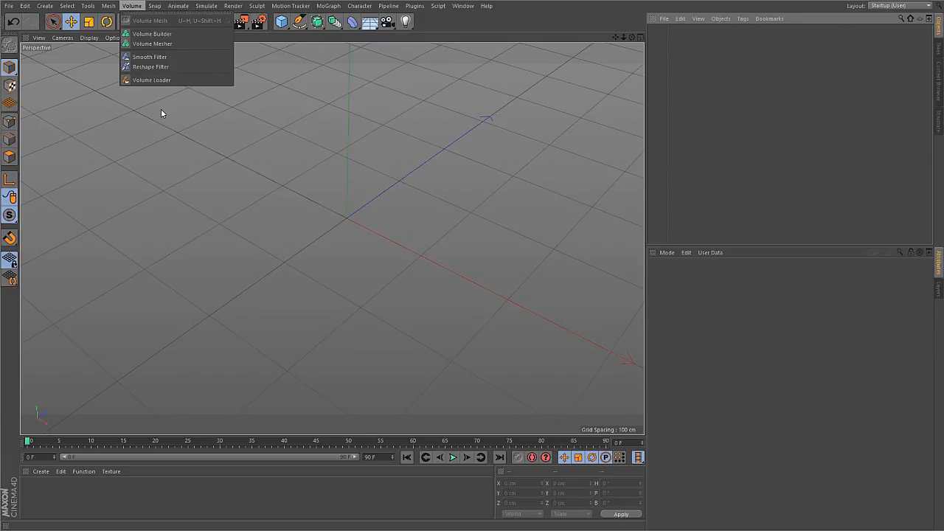
left_click(151, 34)
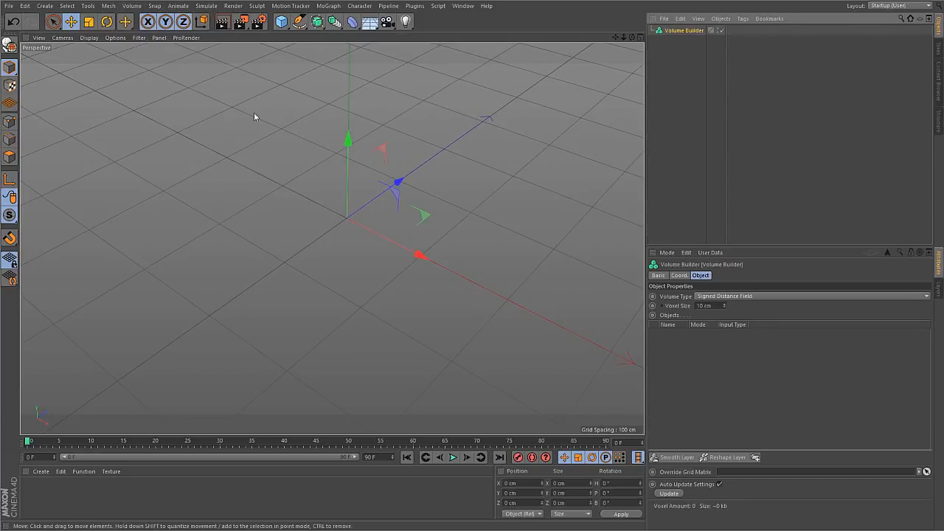
mouse_move(288, 319)
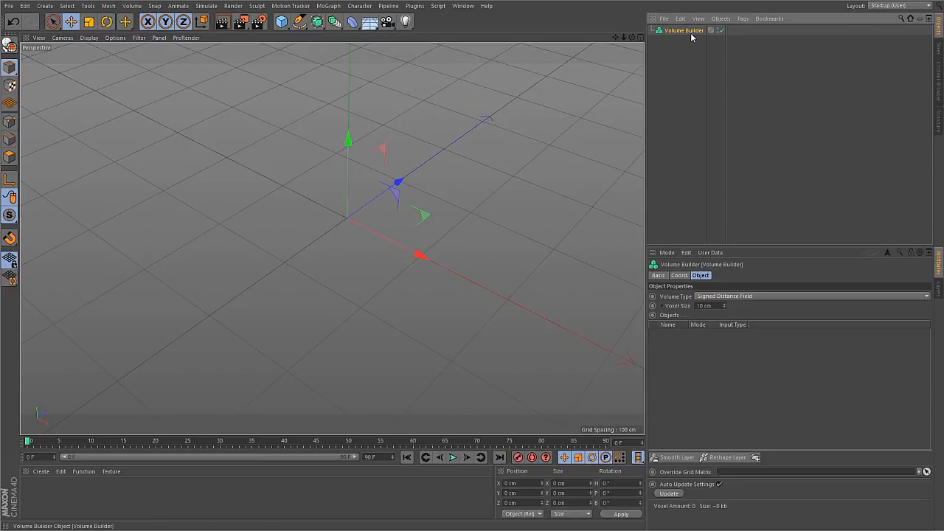
mouse_move(670, 67)
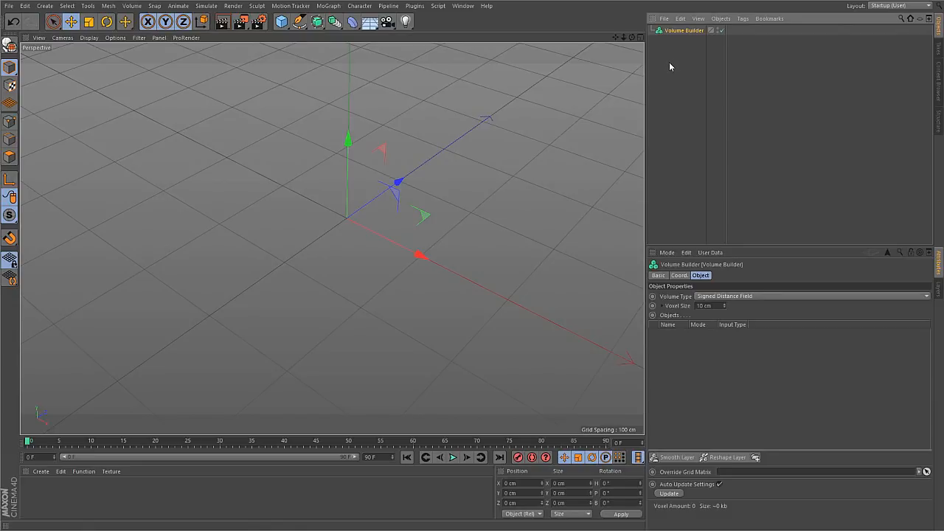
mouse_move(300, 130)
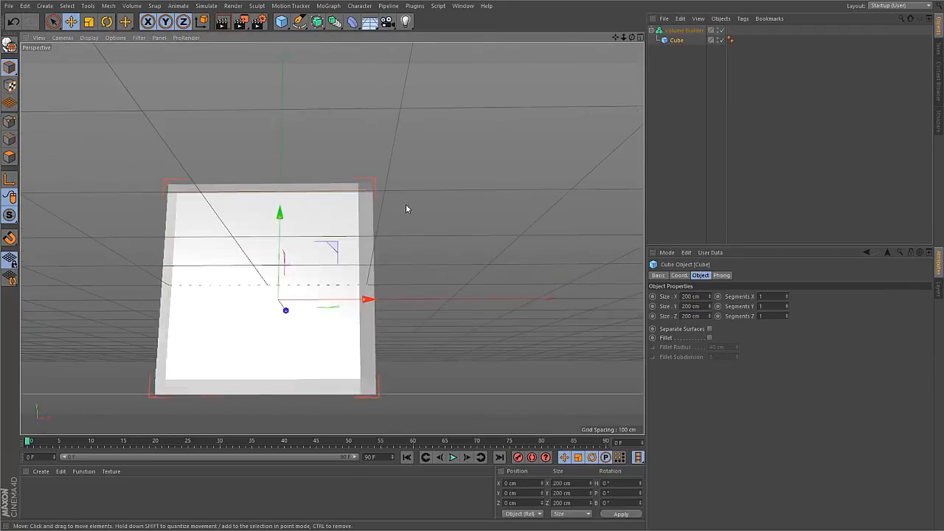
Set the cube-fed Volume Builder's voxel size to 2 cm for smooth edges
left_click_drag(406, 209, 358, 286)
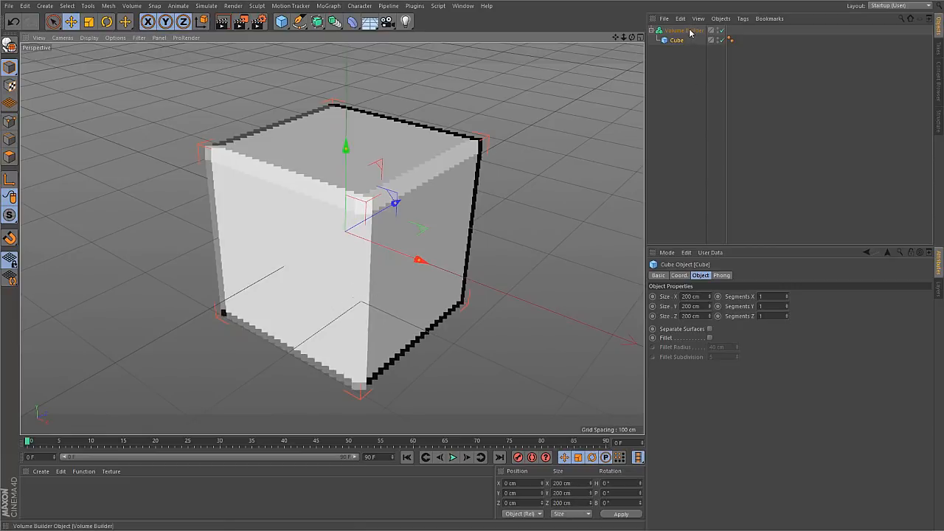
left_click(684, 30)
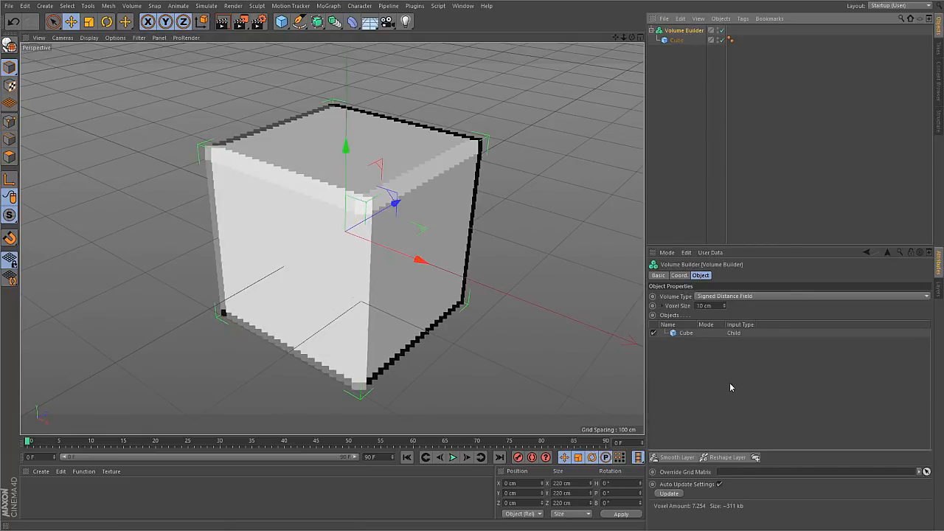
mouse_move(678, 299)
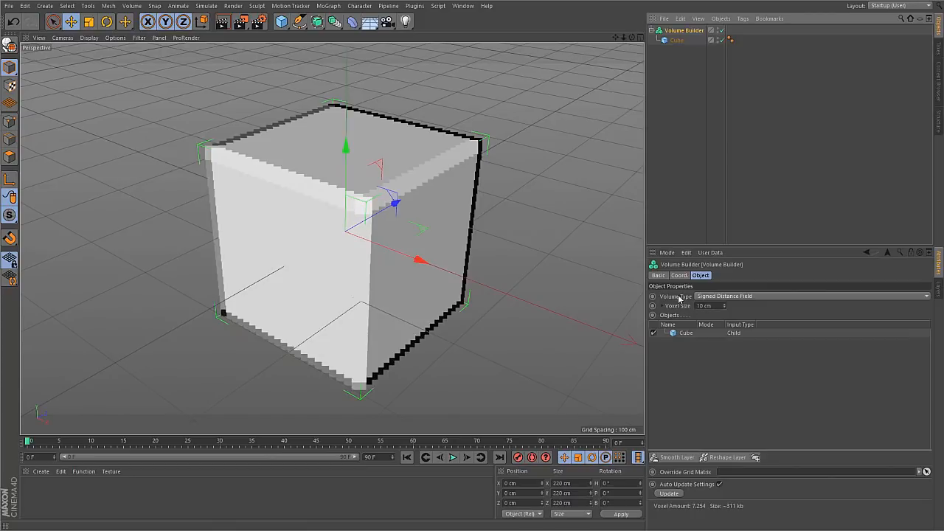
mouse_move(711, 315)
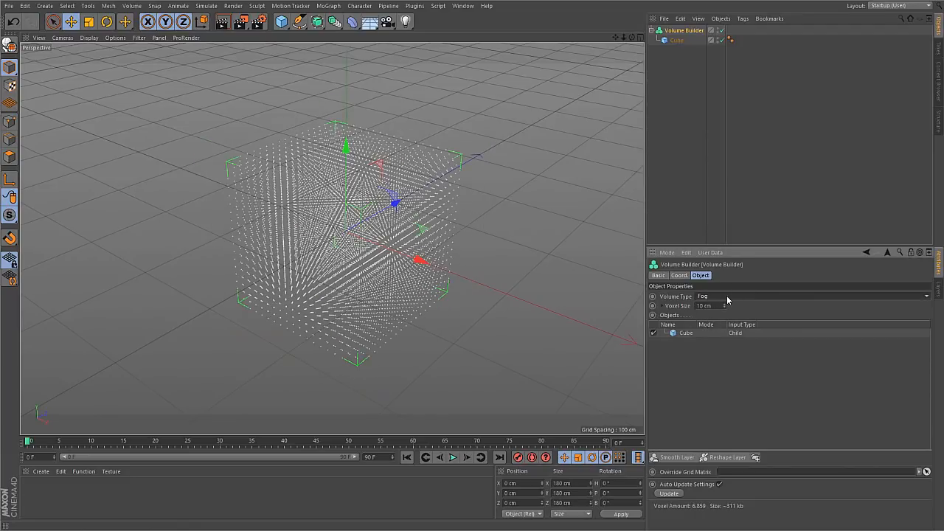
mouse_move(553, 272)
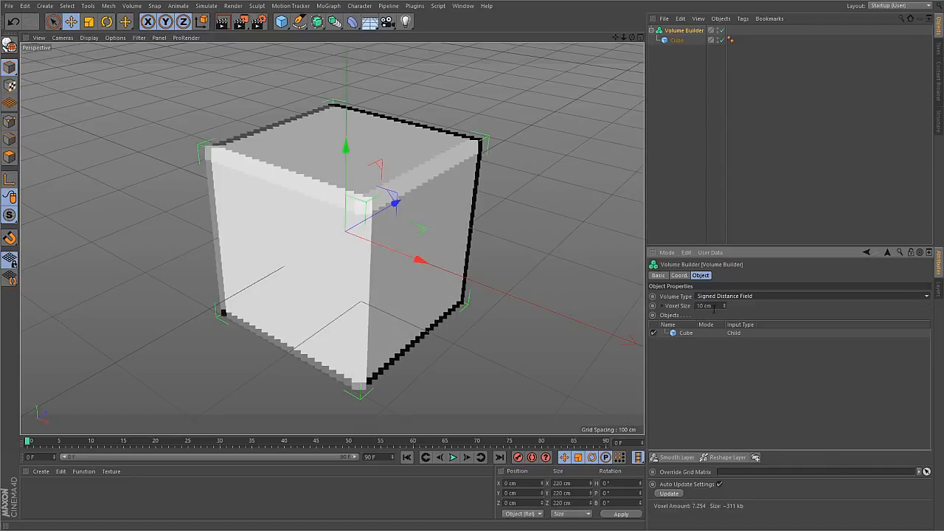
mouse_move(682, 326)
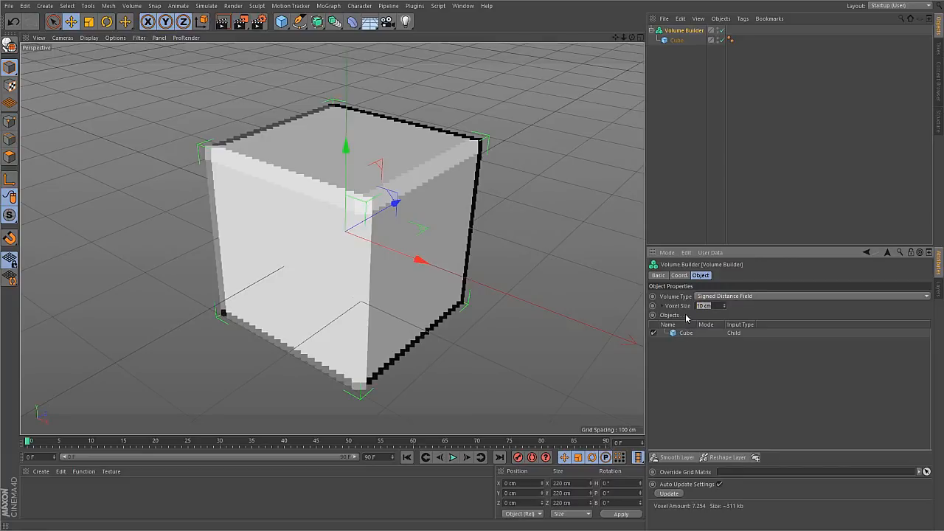
type("2 cm")
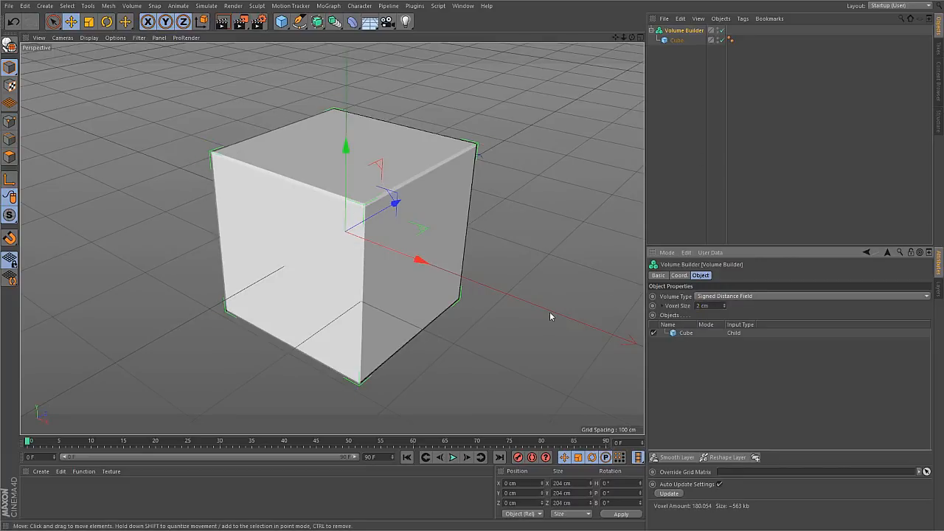
left_click_drag(549, 317, 394, 257)
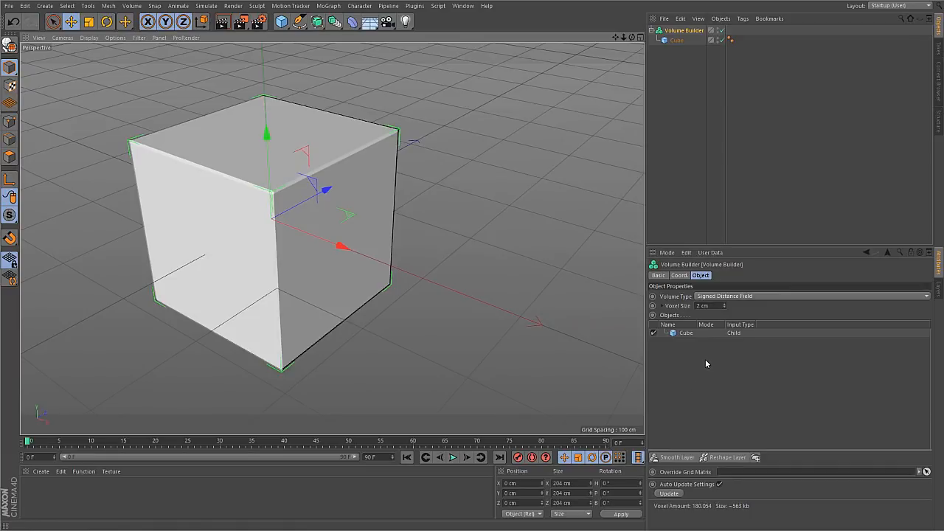
mouse_move(699, 364)
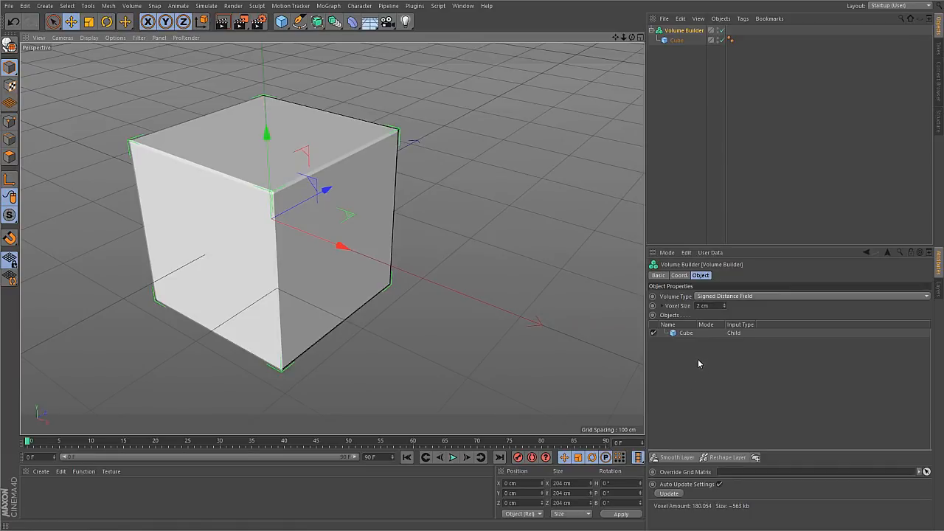
mouse_move(670, 339)
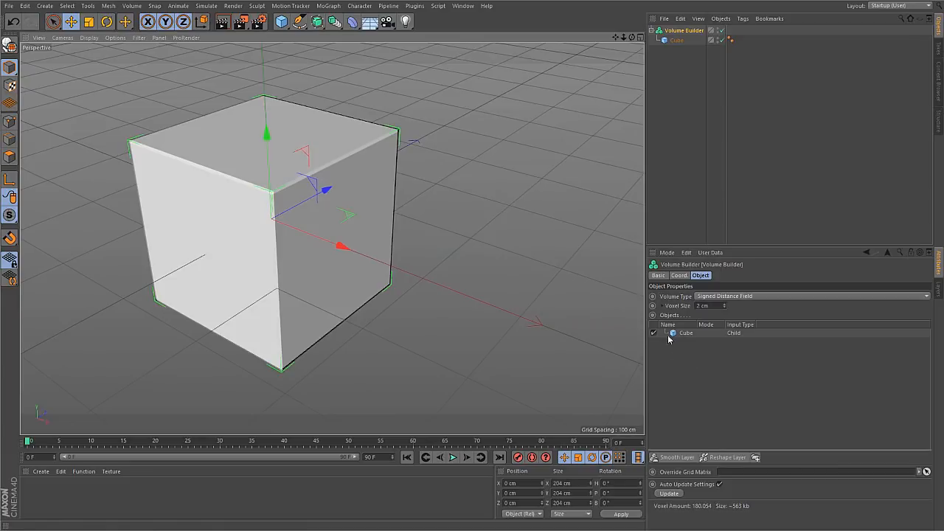
left_click(677, 40)
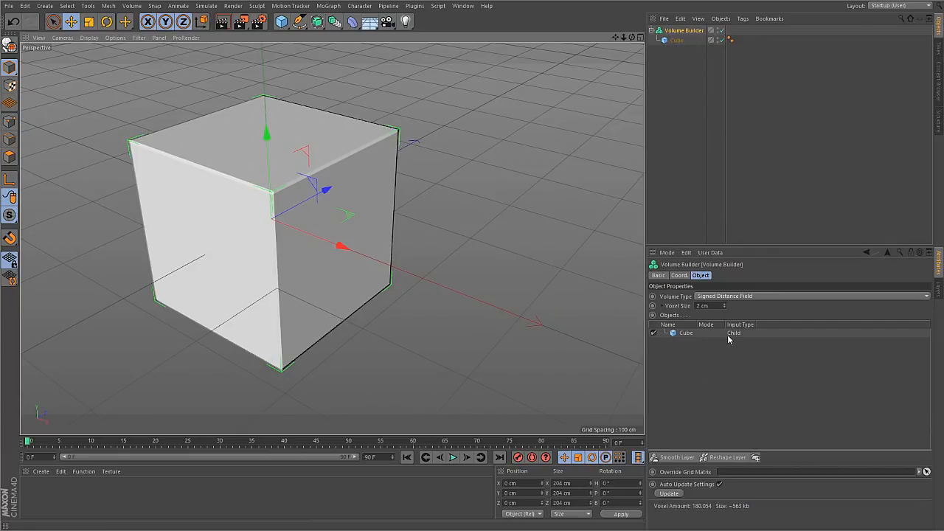
mouse_move(742, 337)
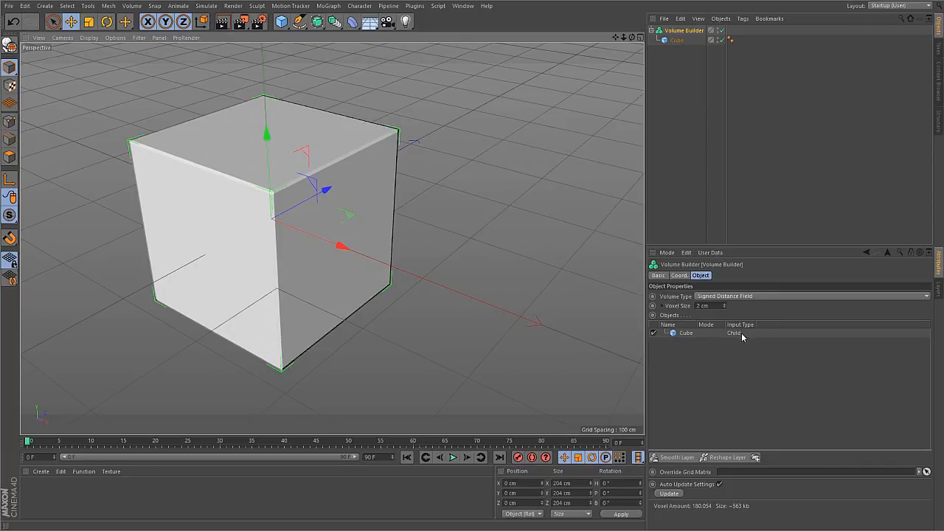
Add a sphere, link it into the Volume Builder, and set its segments to 100
left_click(281, 22)
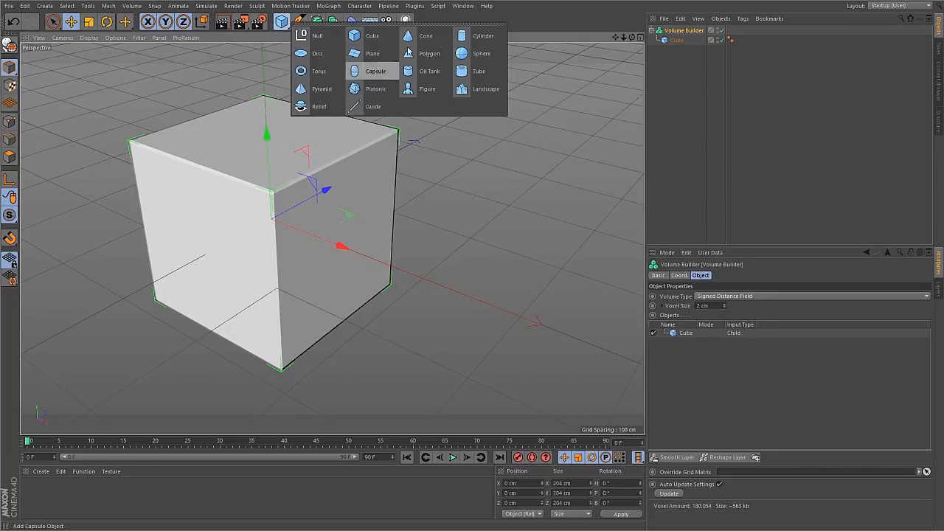
left_click(481, 53)
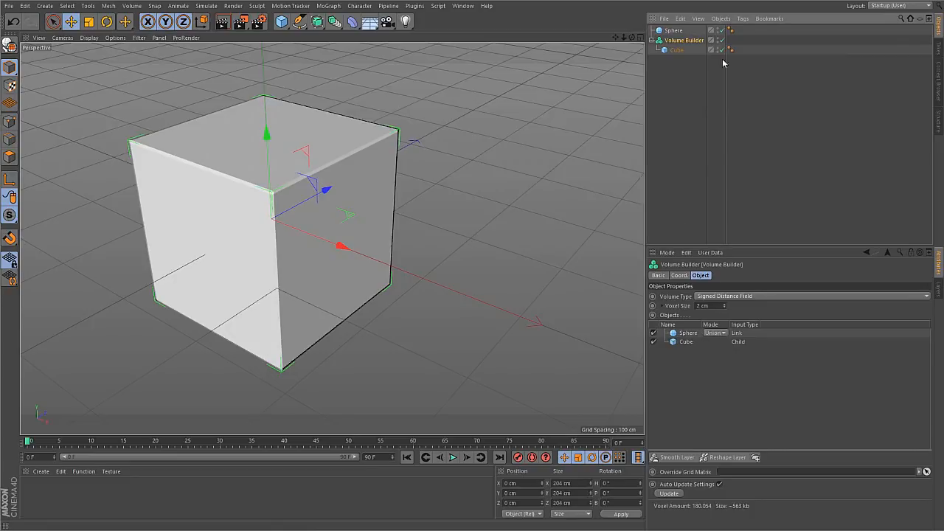
left_click(673, 30)
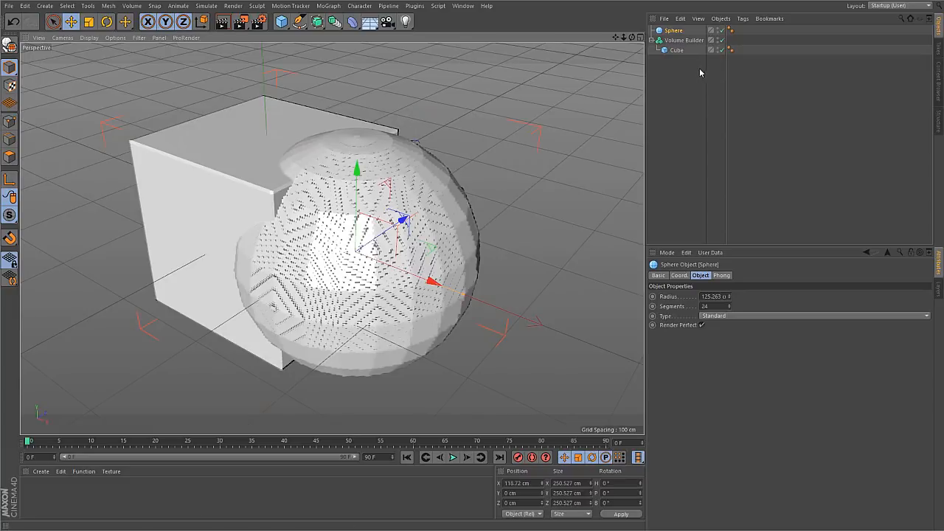
left_click(673, 30)
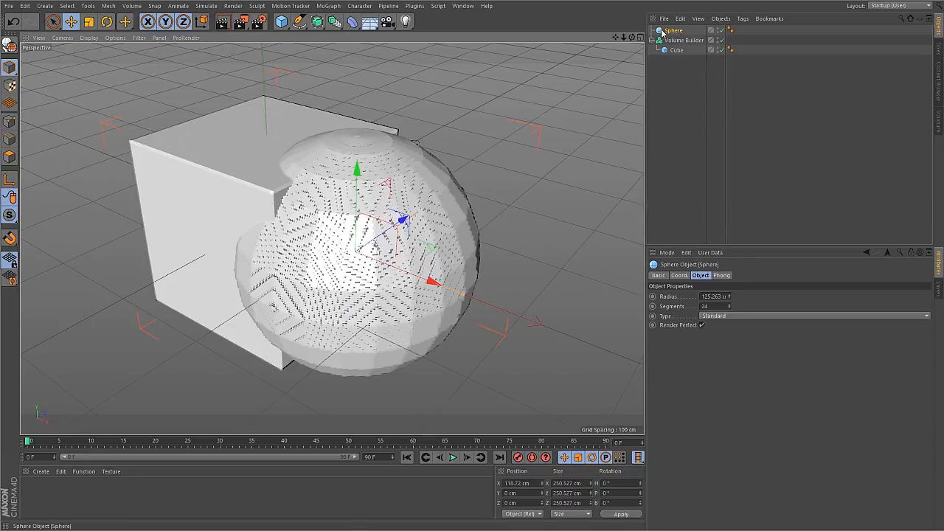
left_click(677, 50)
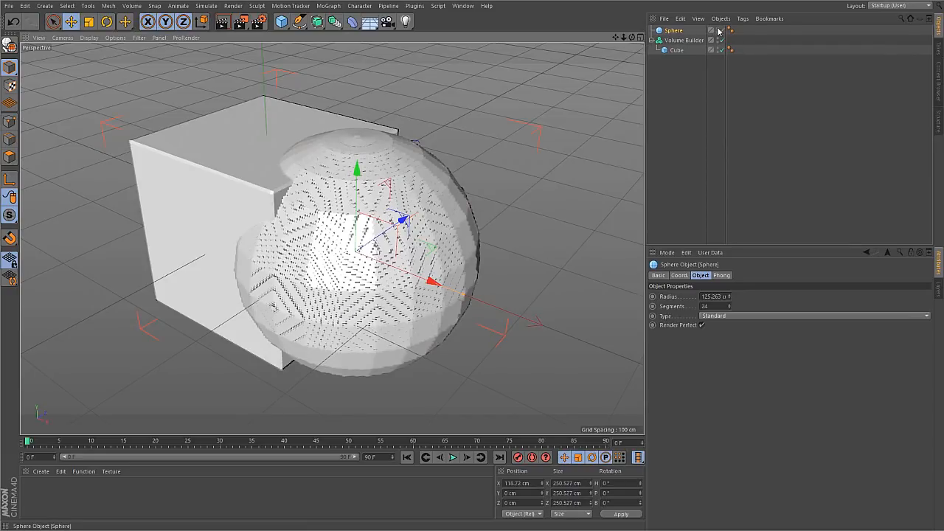
left_click(711, 31)
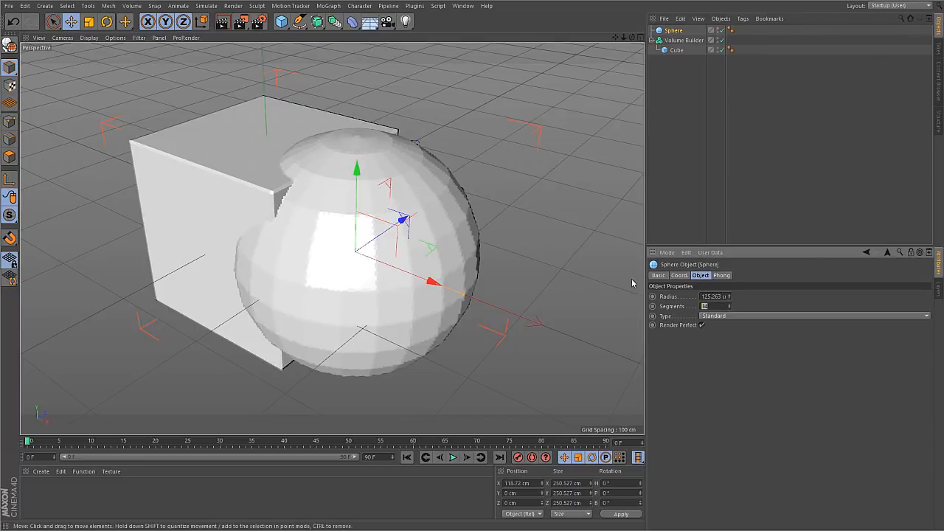
type("100")
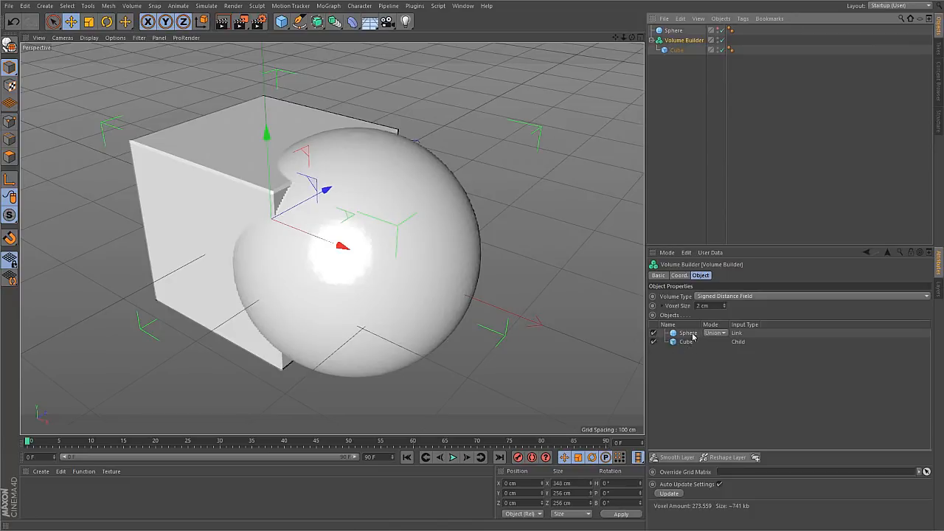
mouse_move(292, 276)
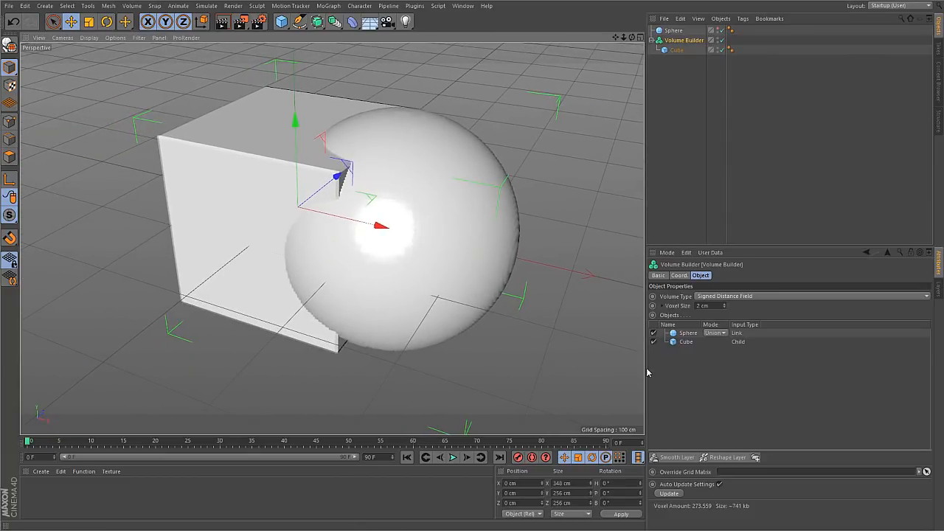
mouse_move(312, 258)
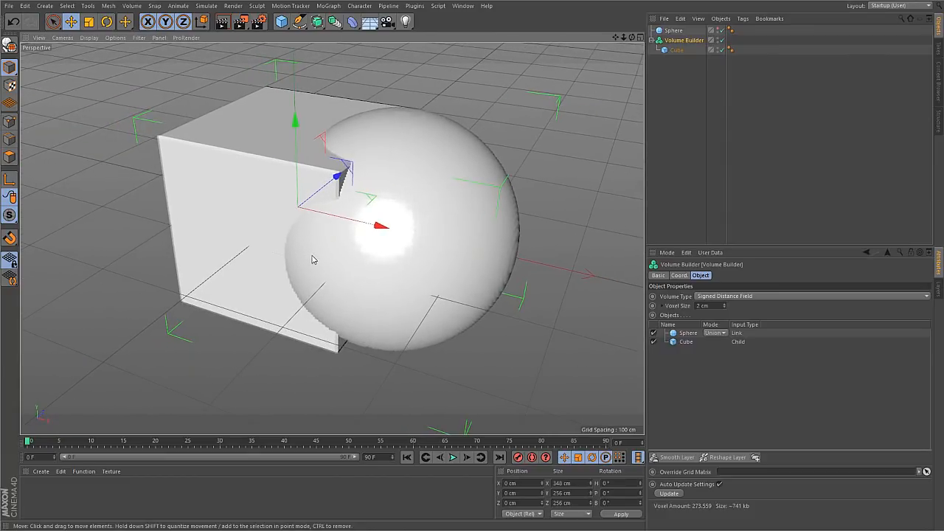
mouse_move(236, 212)
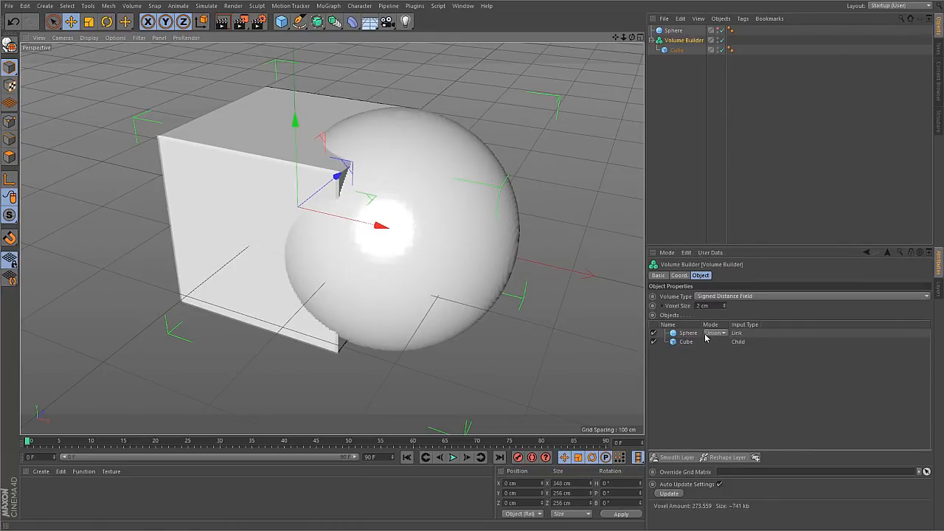
mouse_move(701, 346)
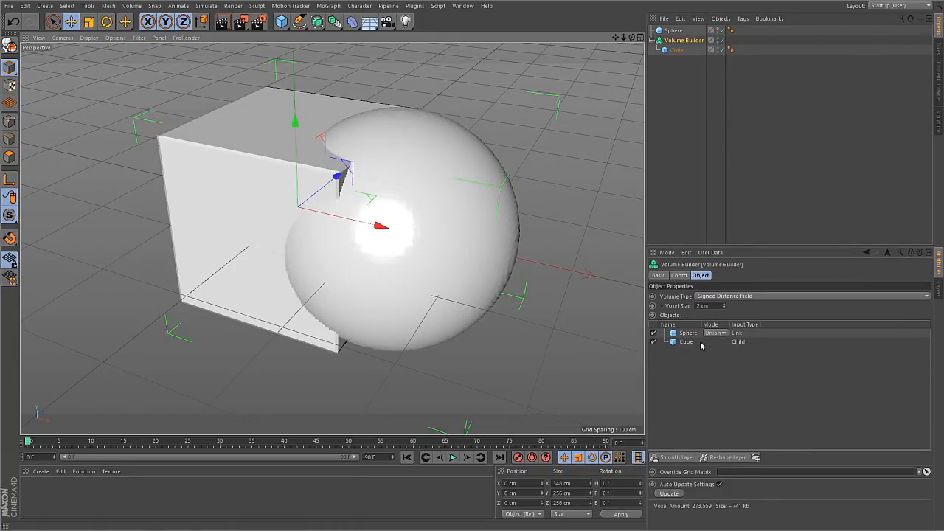
Change the sphere's mode in the Volume Builder list to Intersect
left_click(713, 332)
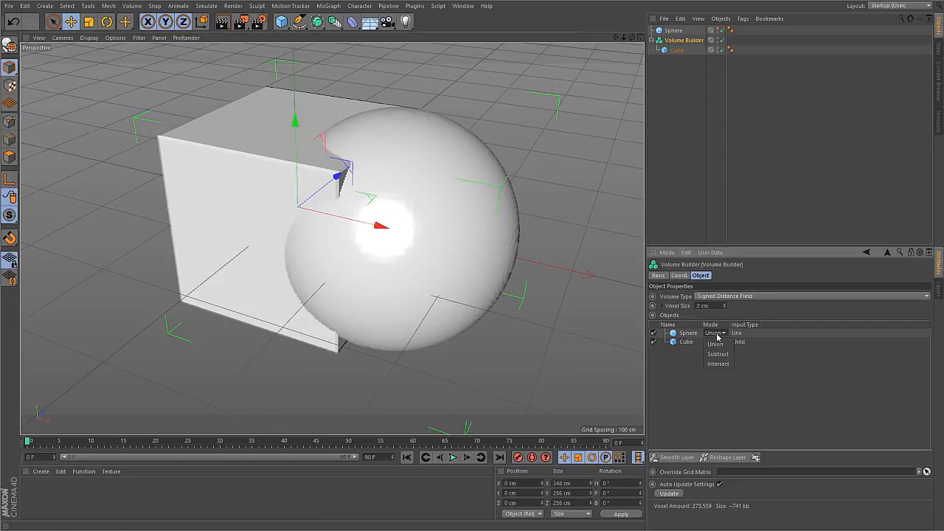
left_click(717, 354)
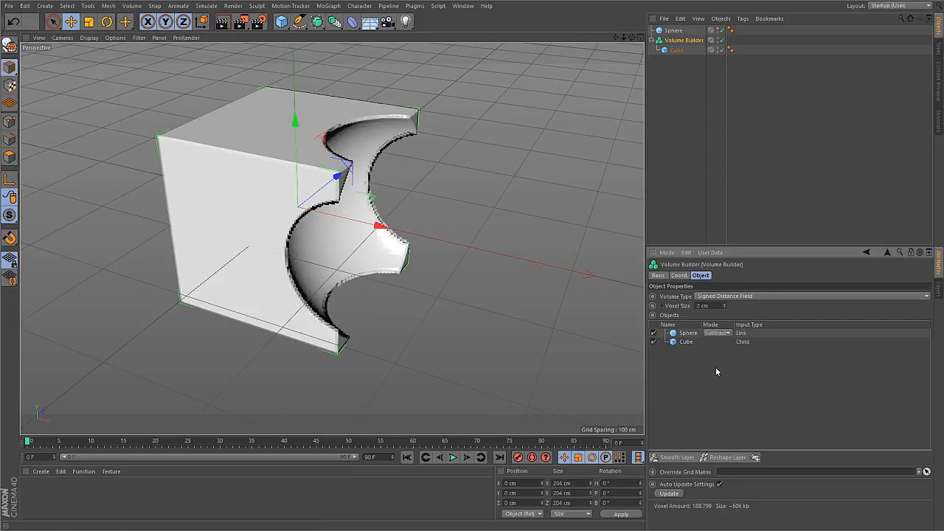
mouse_move(458, 239)
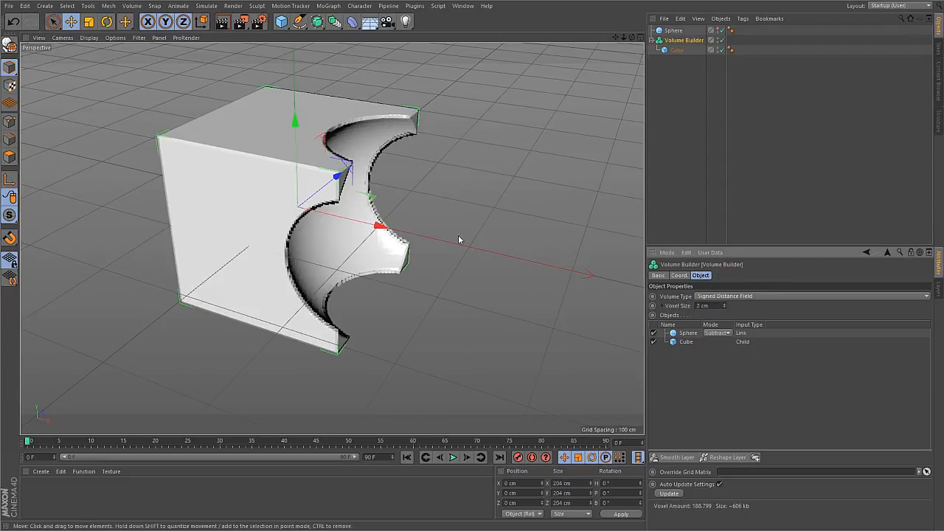
left_click(716, 333)
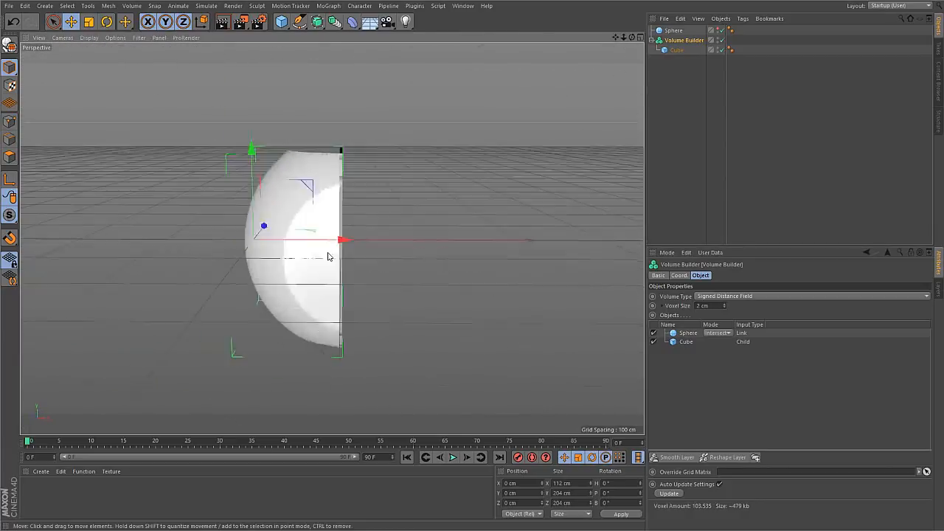
left_click_drag(328, 256, 393, 262)
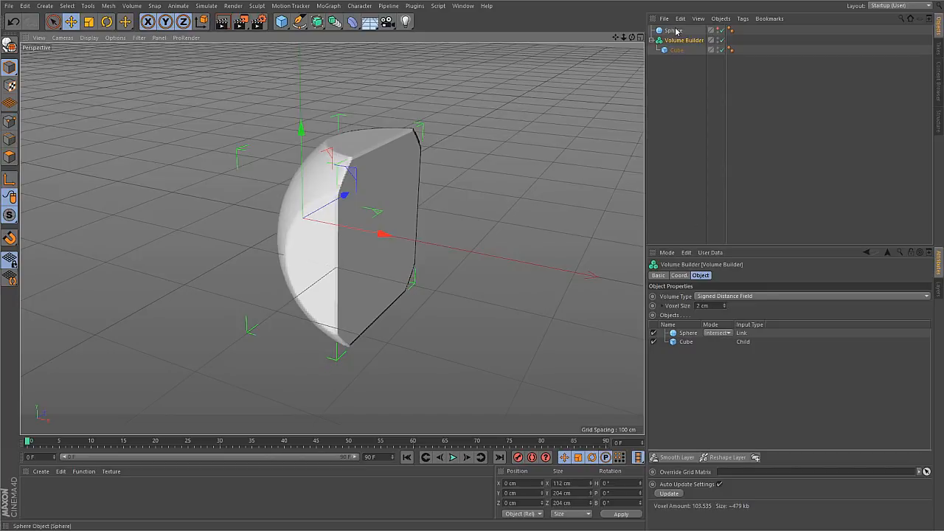
Slide the sphere along X so a rounded, die-like overlap remains
left_click(673, 30)
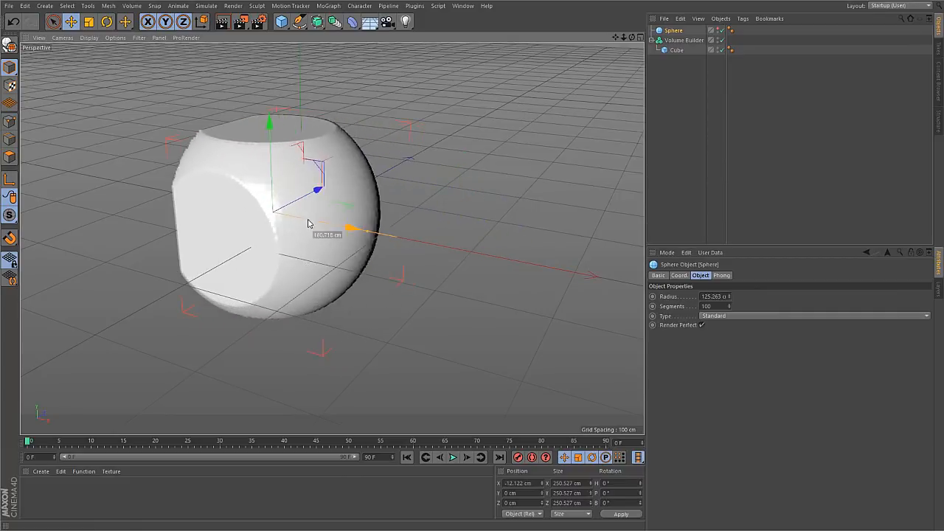
left_click_drag(361, 229, 527, 266)
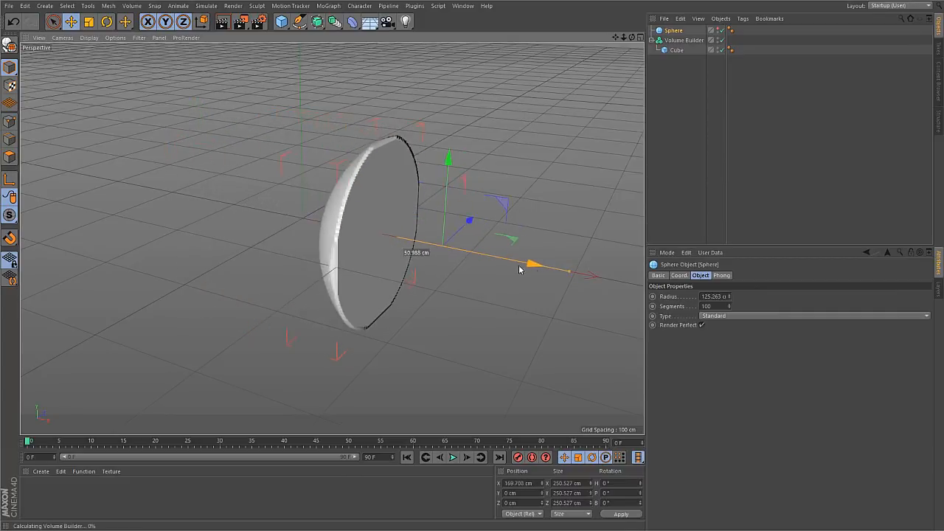
left_click_drag(531, 266, 409, 240)
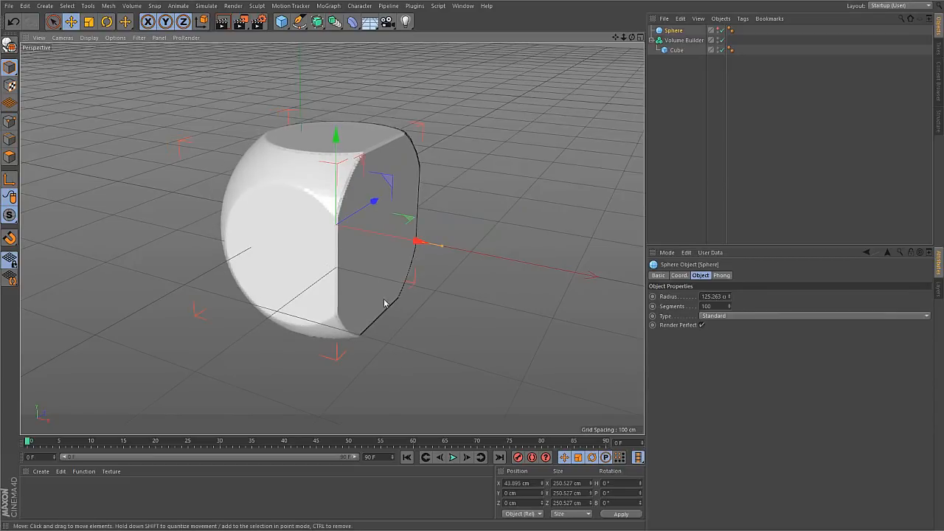
mouse_move(380, 297)
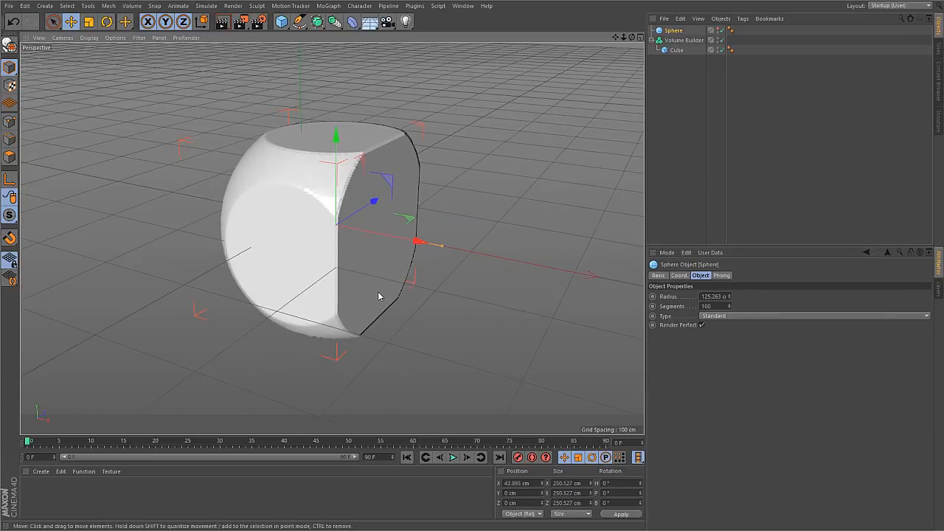
mouse_move(360, 308)
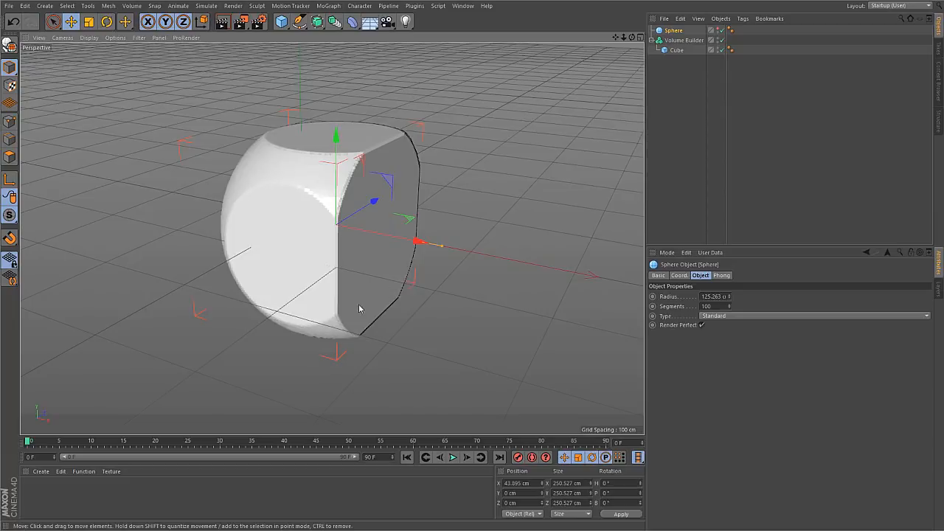
left_click(131, 6)
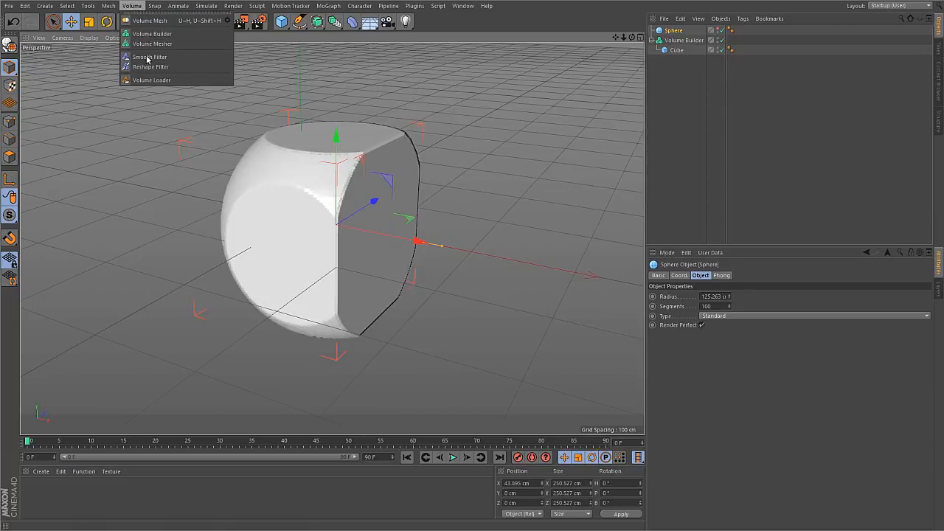
mouse_move(152, 43)
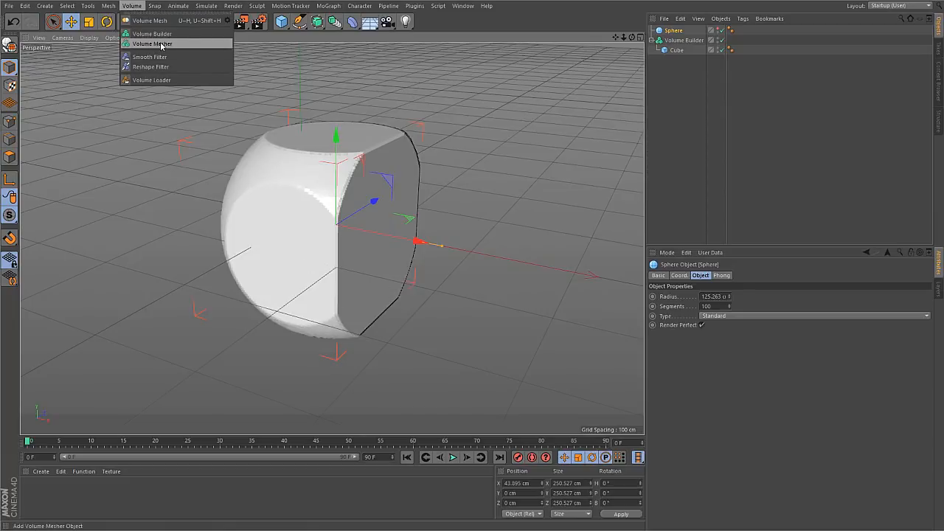
Add a Volume Mesher and place the Volume Builder inside it
left_click(151, 44)
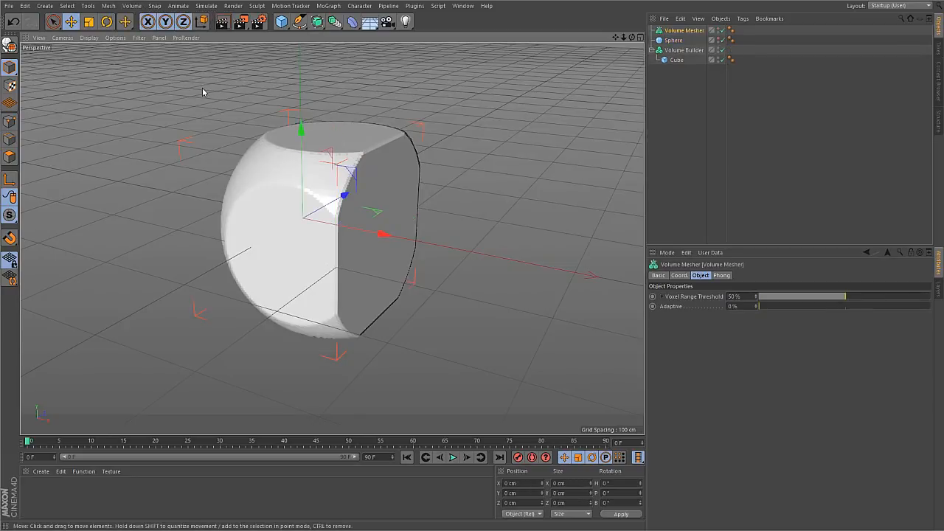
left_click(685, 30)
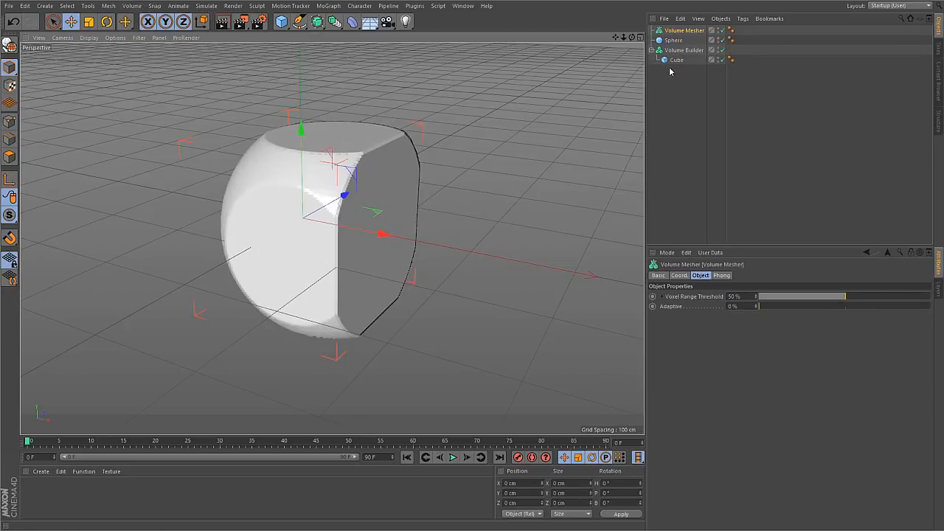
left_click(689, 40)
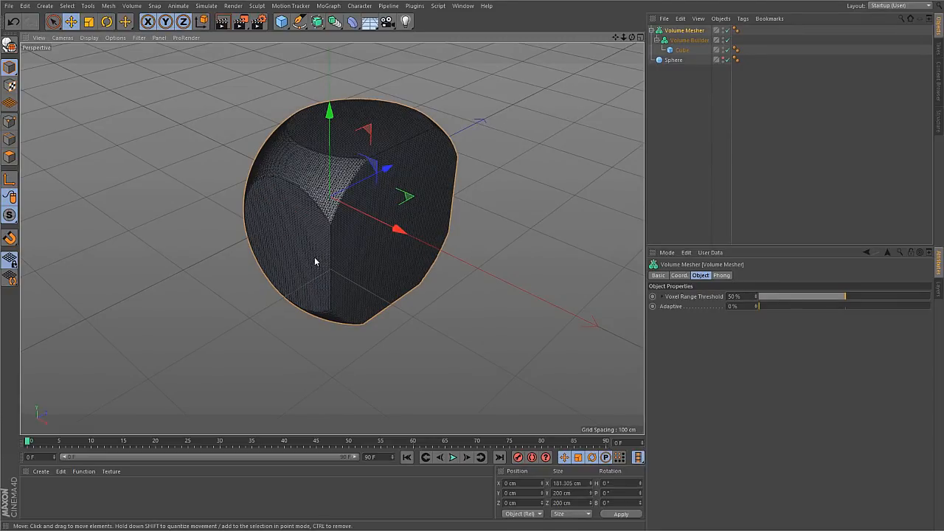
mouse_move(315, 238)
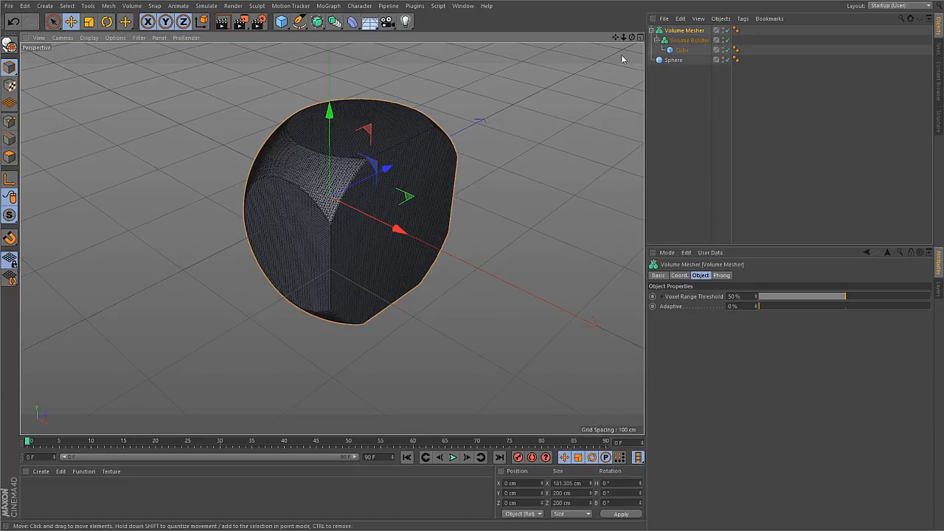
mouse_move(317, 253)
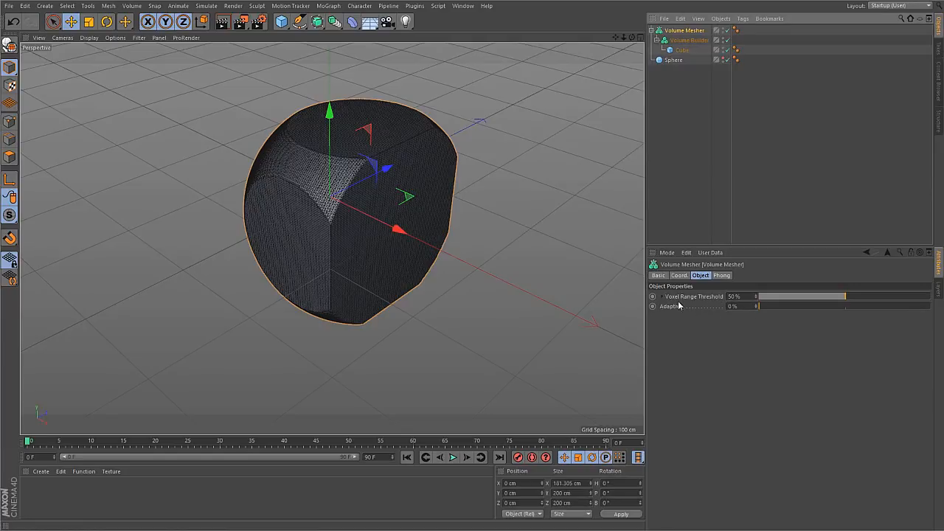
mouse_move(714, 313)
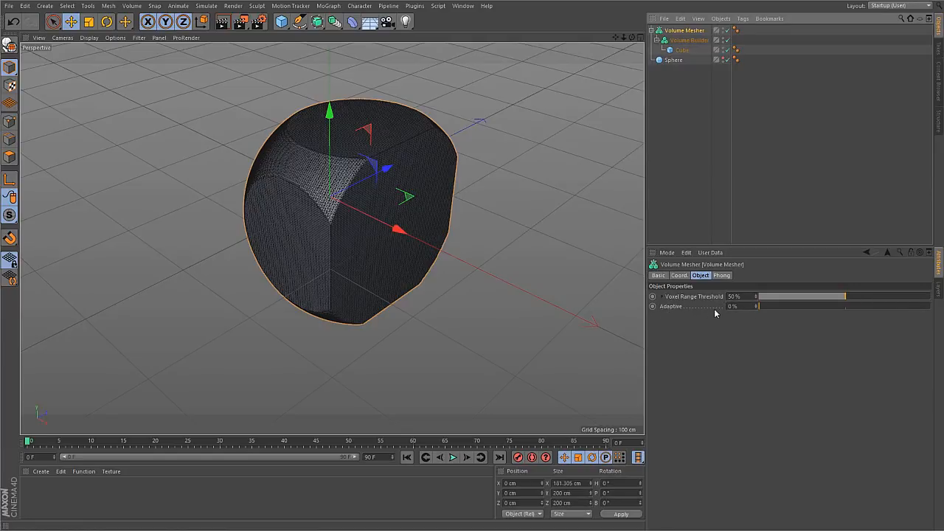
mouse_move(688, 305)
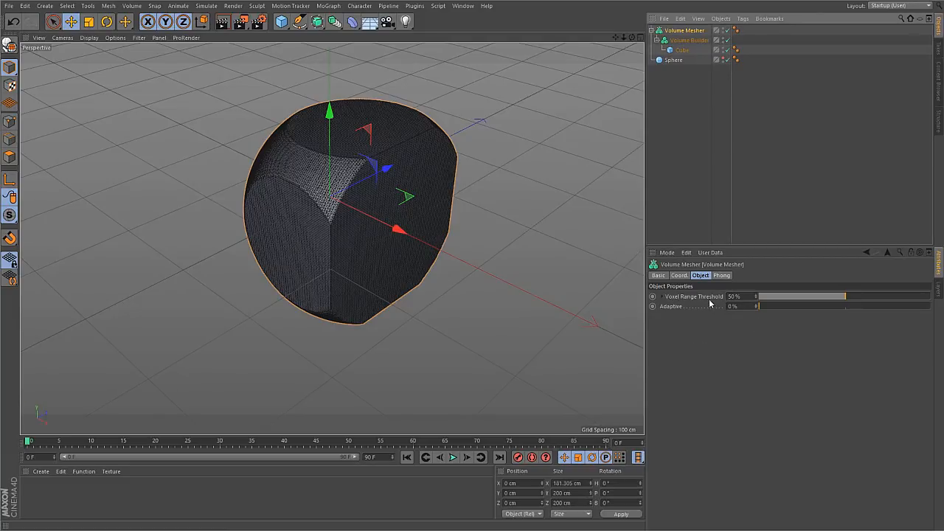
mouse_move(685, 300)
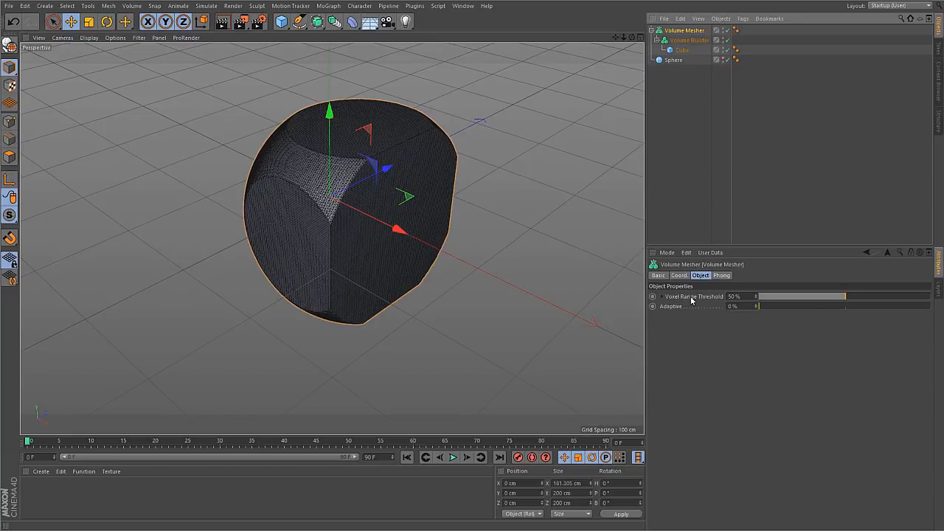
mouse_move(692, 300)
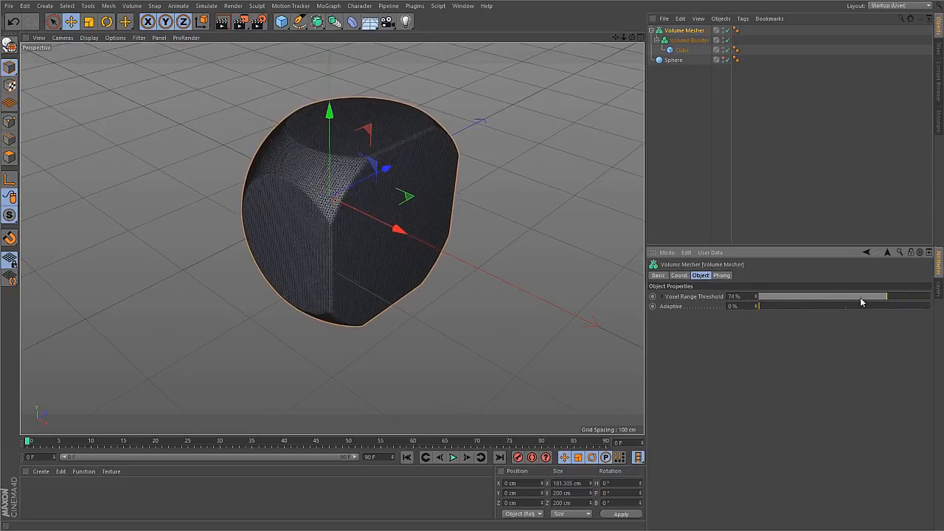
left_click_drag(881, 296, 757, 295)
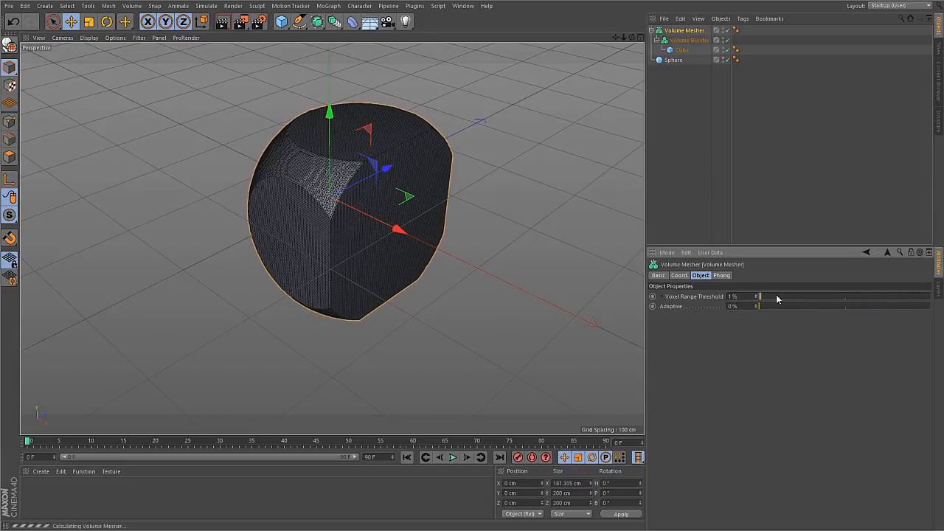
left_click_drag(759, 296, 800, 296)
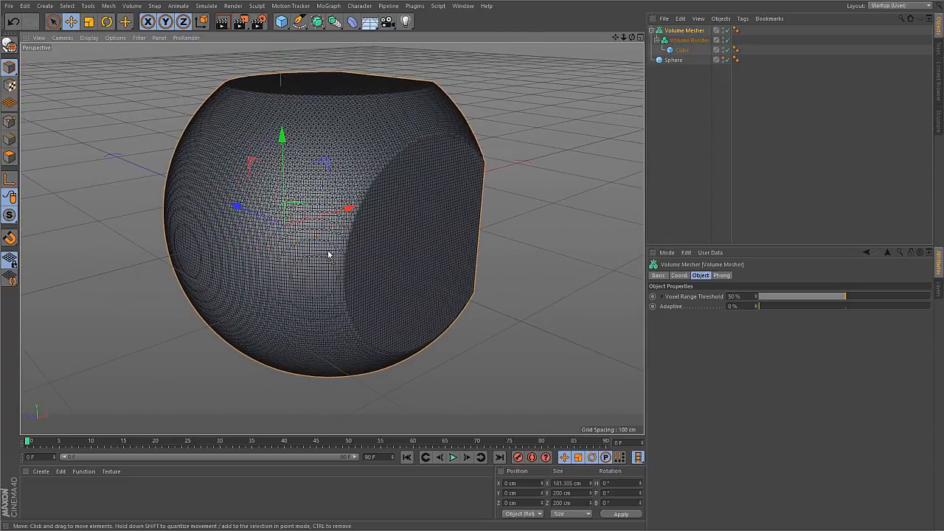
mouse_move(435, 238)
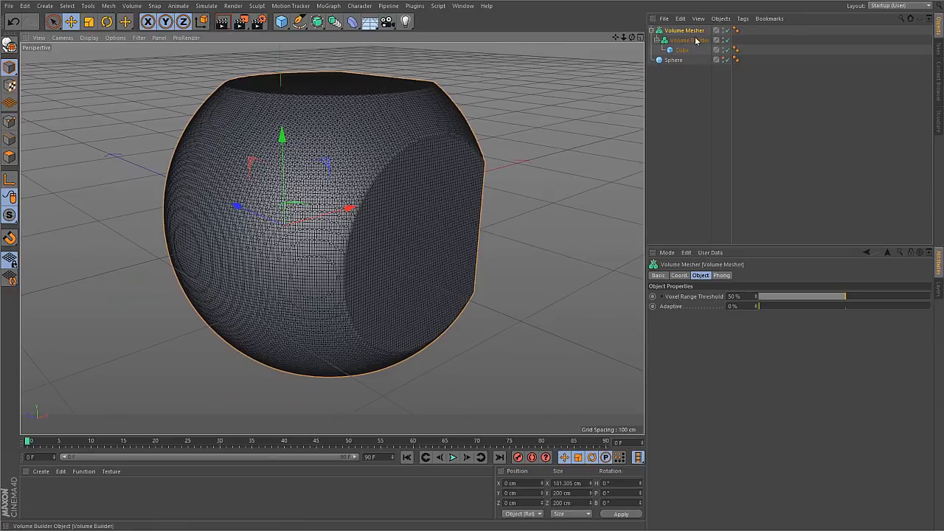
left_click(688, 40)
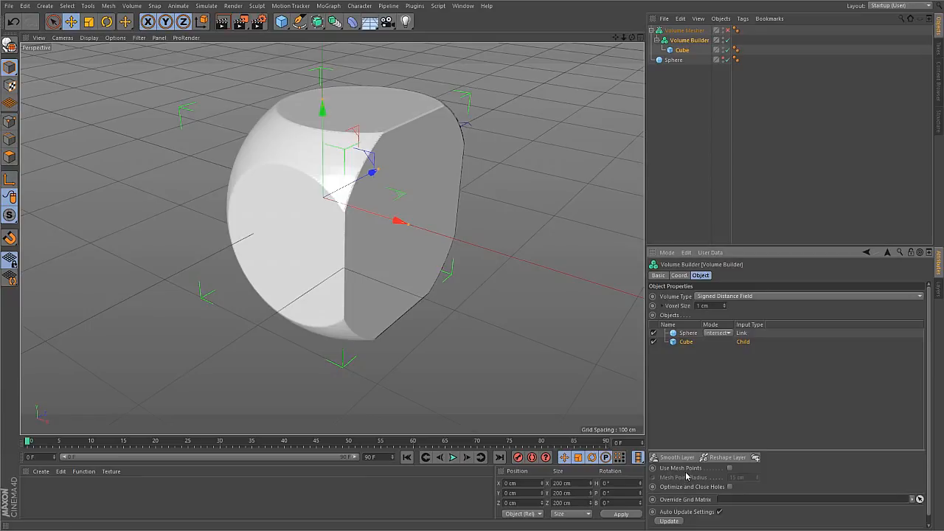
mouse_move(637, 400)
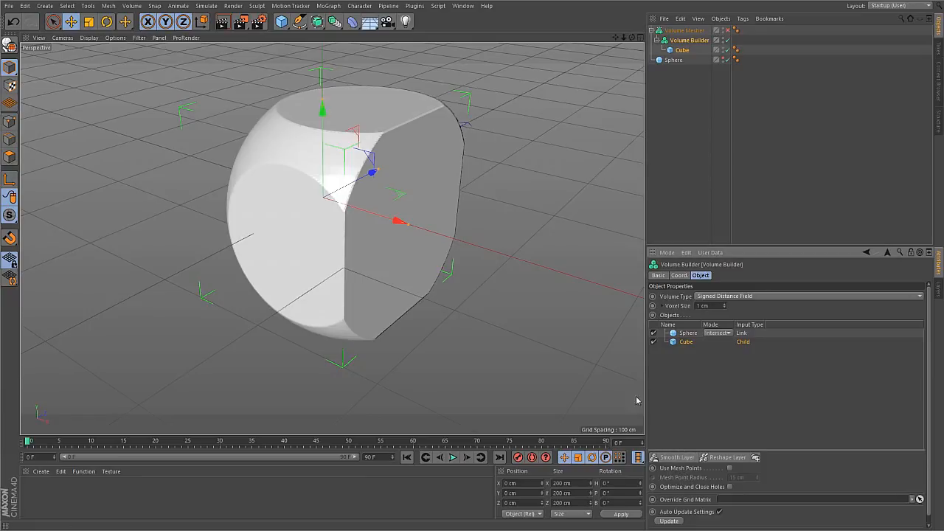
mouse_move(686, 471)
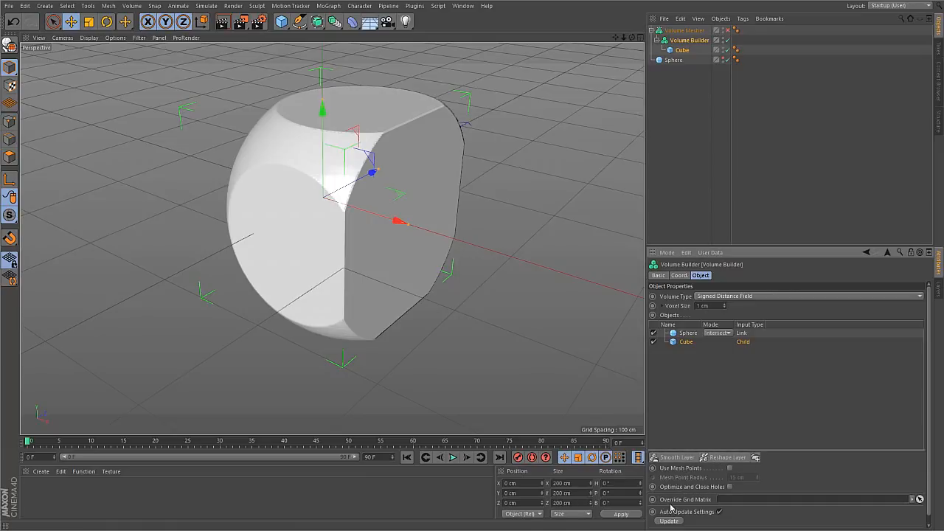
Add a Smooth Layer to the Volume Builder's Objects list
left_click(676, 457)
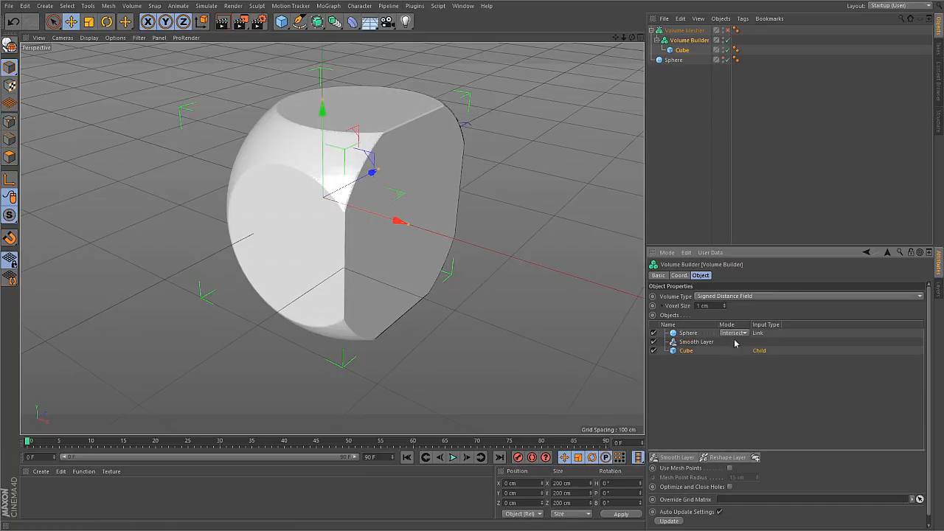
left_click(686, 350)
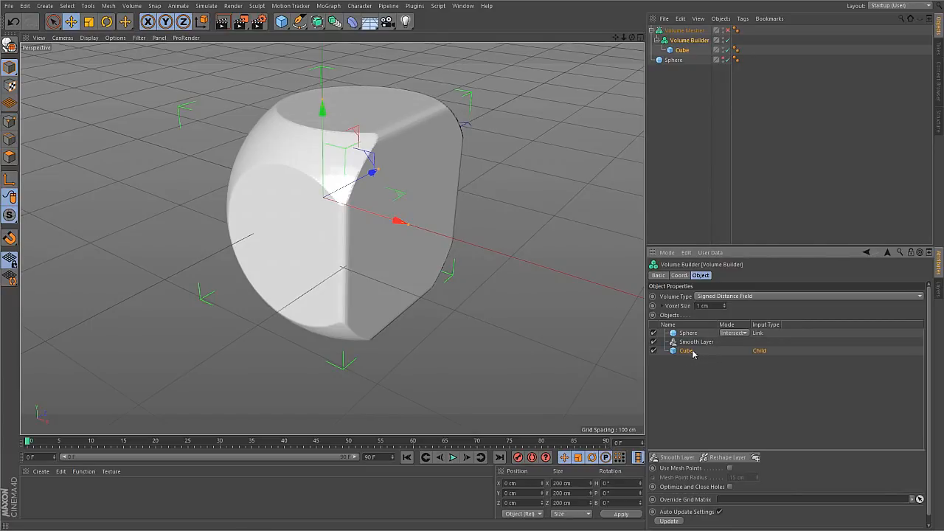
mouse_move(700, 349)
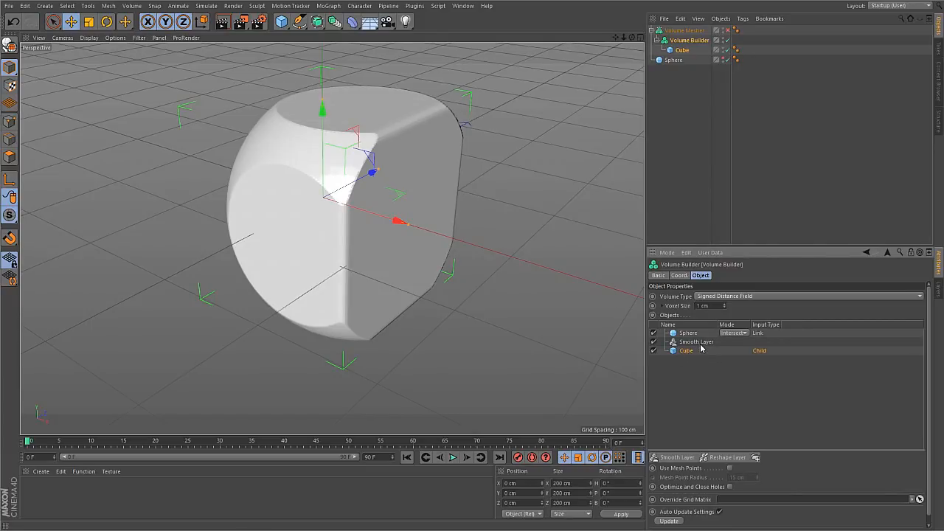
mouse_move(701, 348)
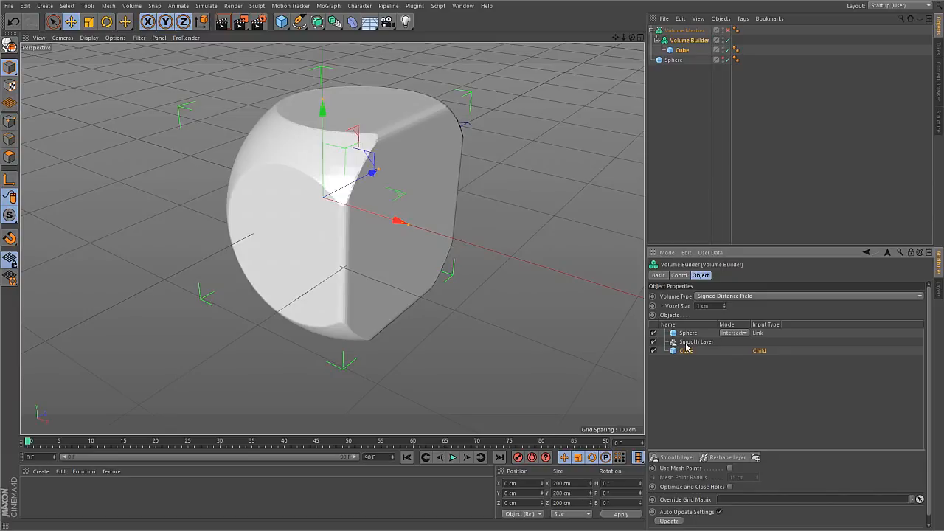
mouse_move(685, 352)
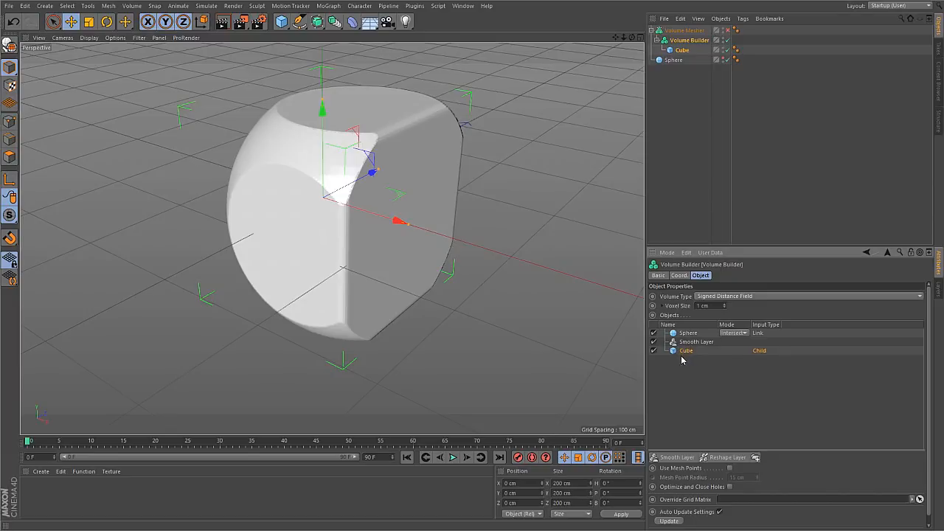
mouse_move(672, 368)
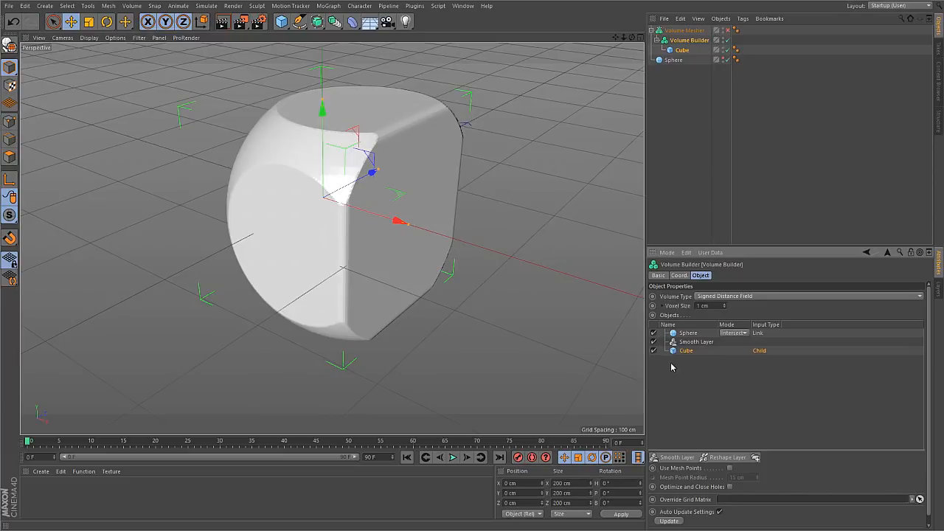
mouse_move(691, 374)
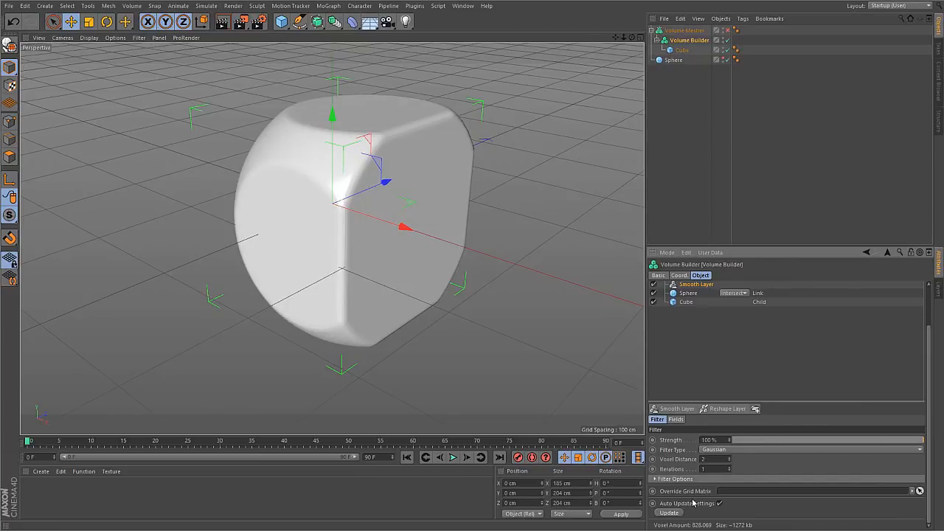
mouse_move(756, 453)
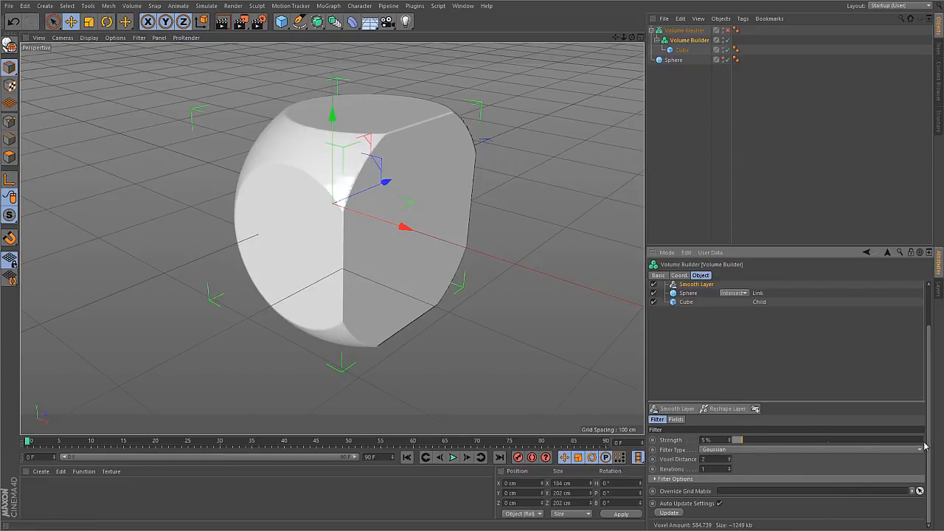
Drag the Smooth Layer's strength to compare its softening effect
left_click_drag(737, 440, 918, 439)
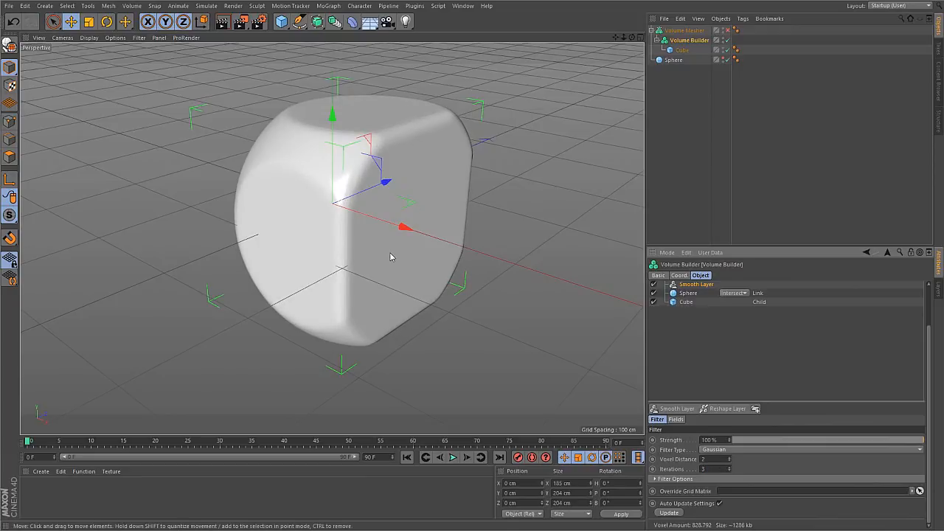
mouse_move(332, 250)
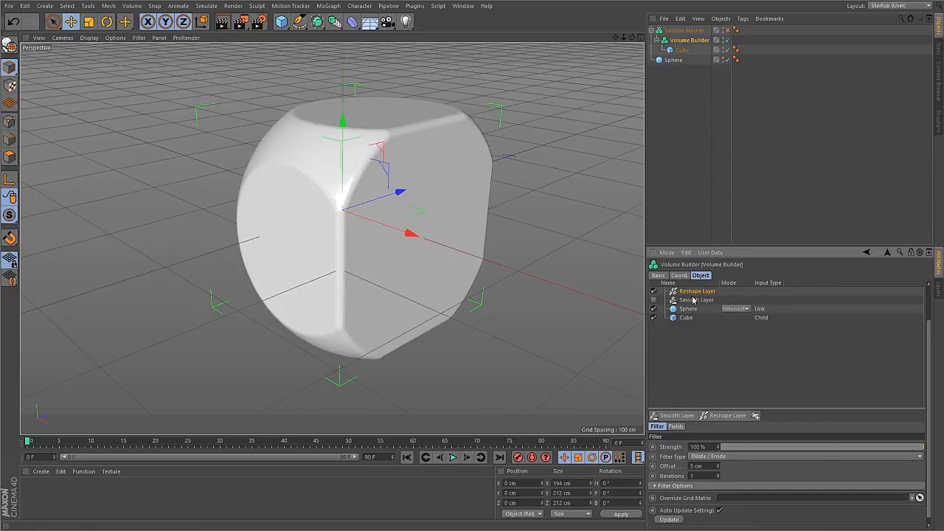
mouse_move(413, 140)
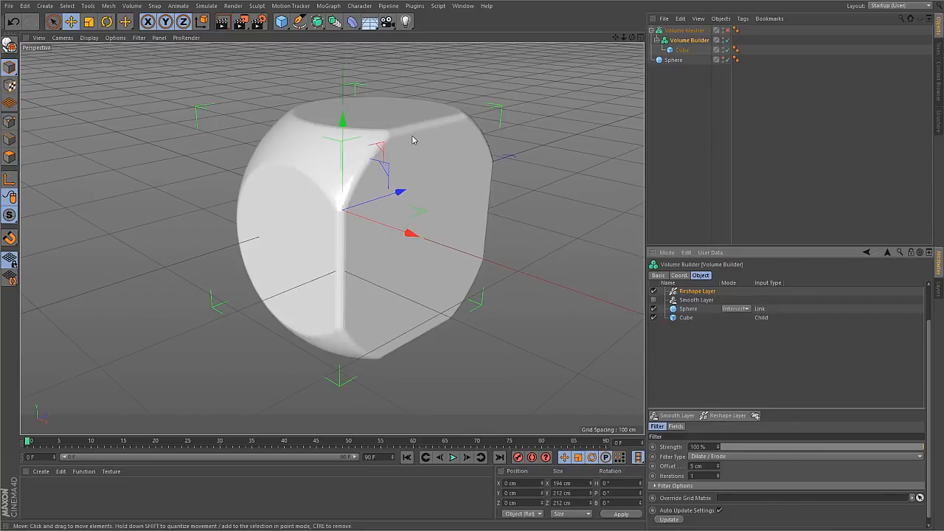
mouse_move(417, 91)
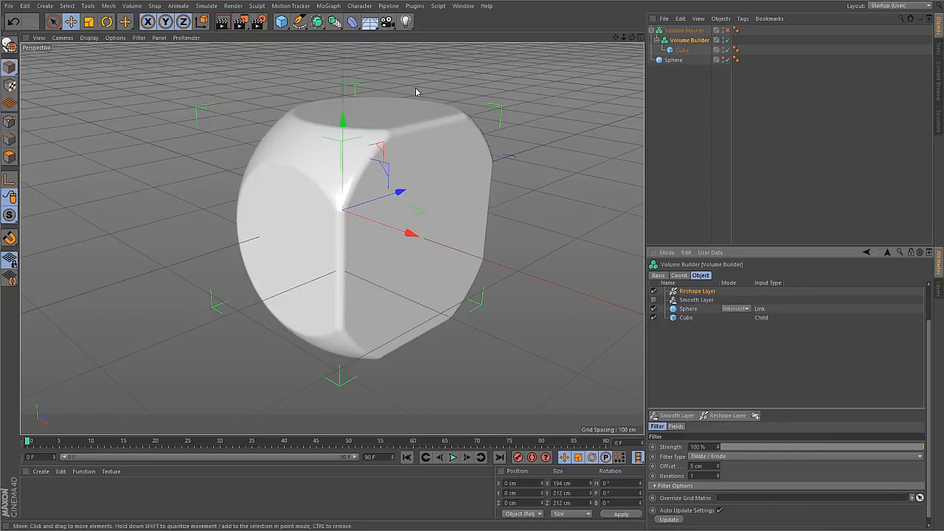
mouse_move(410, 149)
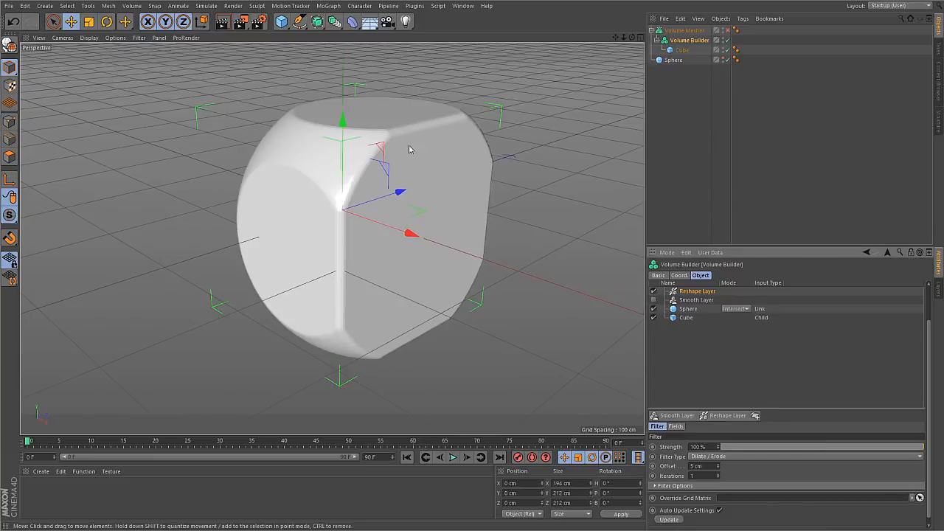
mouse_move(394, 216)
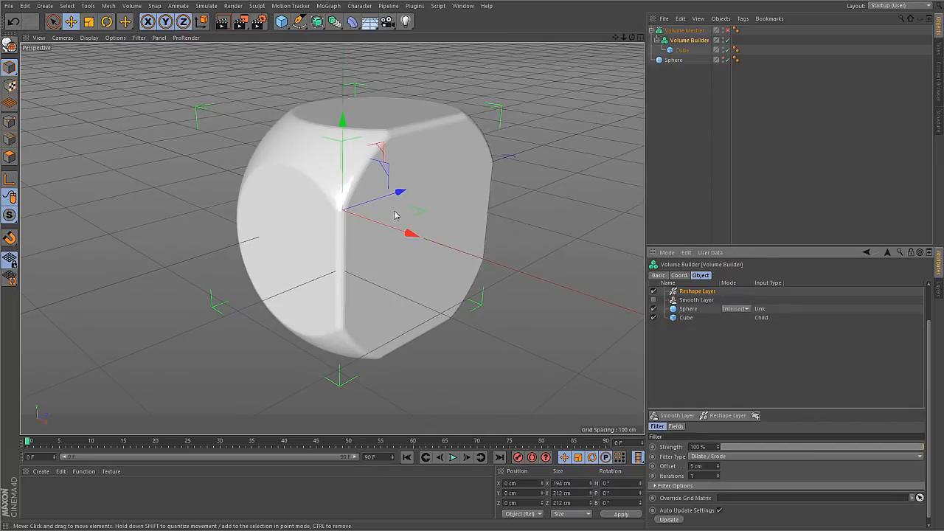
mouse_move(437, 206)
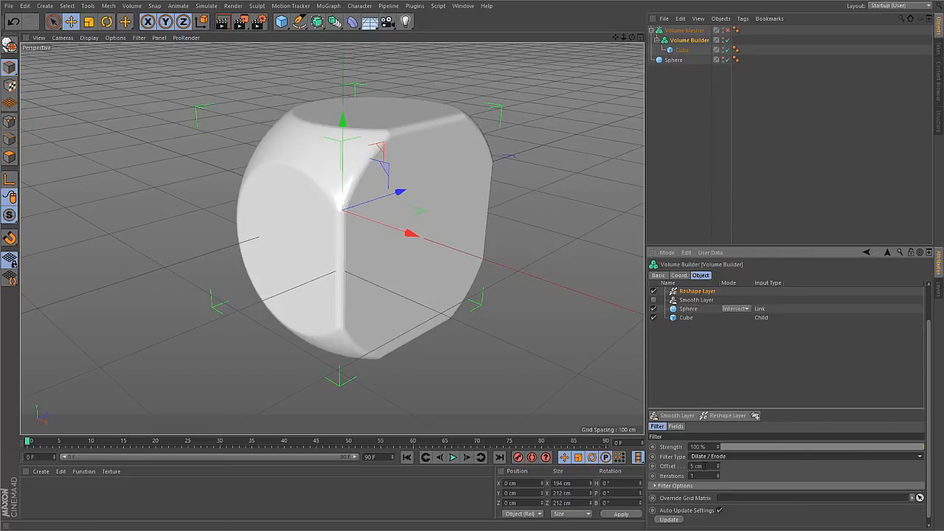
Set the Reshape Layer's Dilate/Erode offset to -10 cm
left_click(701, 465)
type("-10")
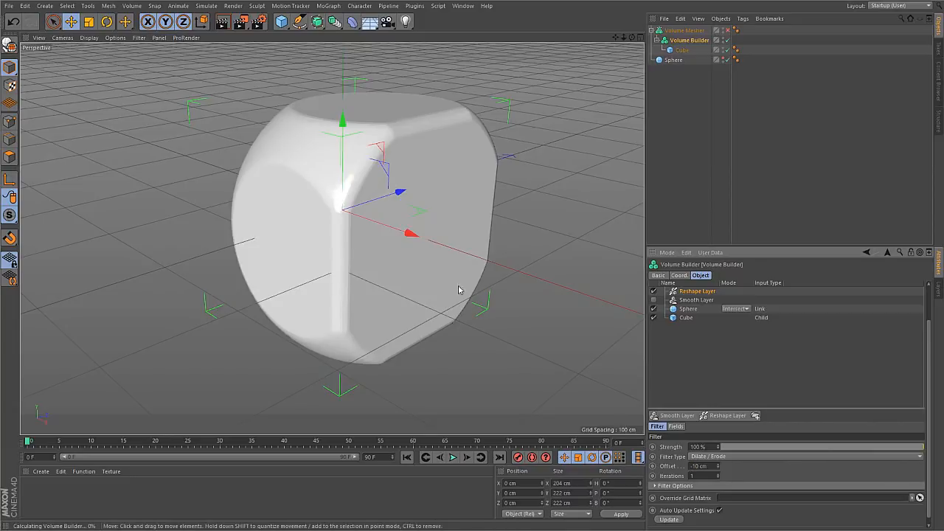
mouse_move(440, 305)
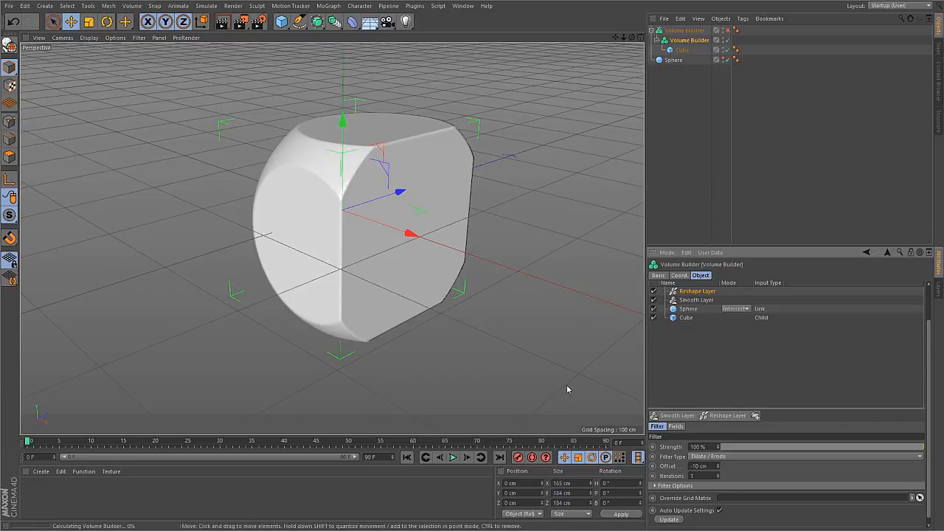
mouse_move(558, 367)
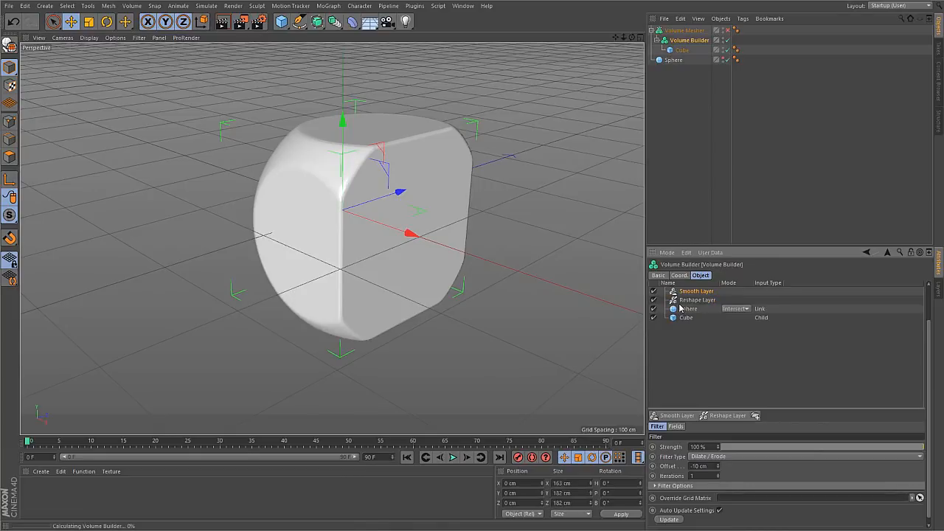
Toggle the Smooth and Reshape layers off and back on to compare
left_click(696, 300)
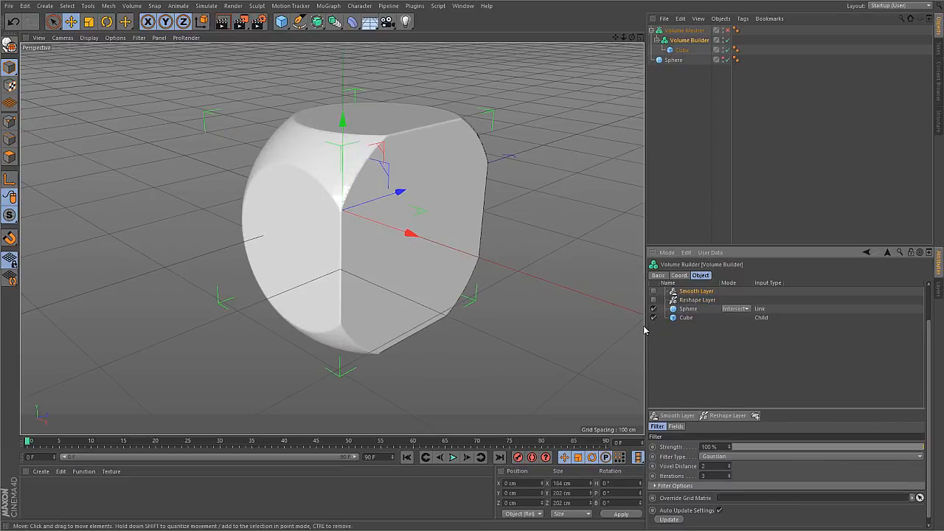
left_click(653, 308)
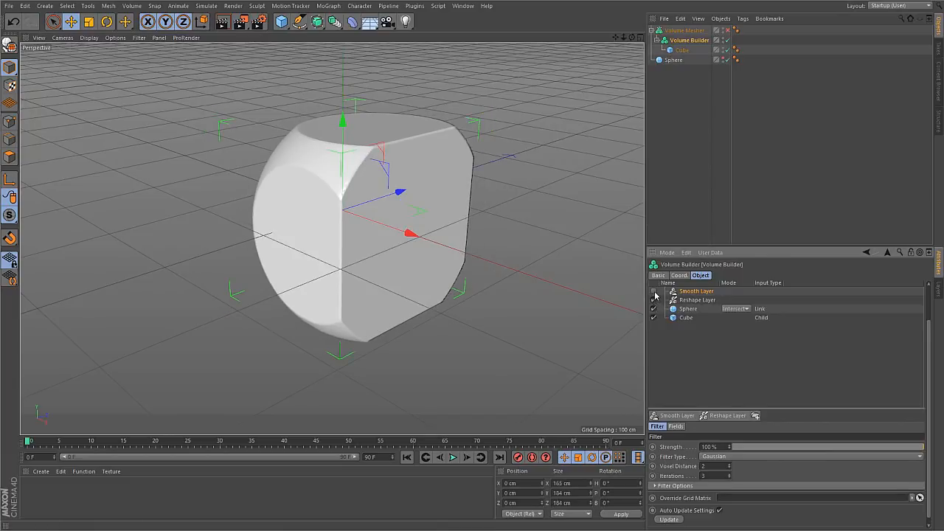
left_click(653, 291)
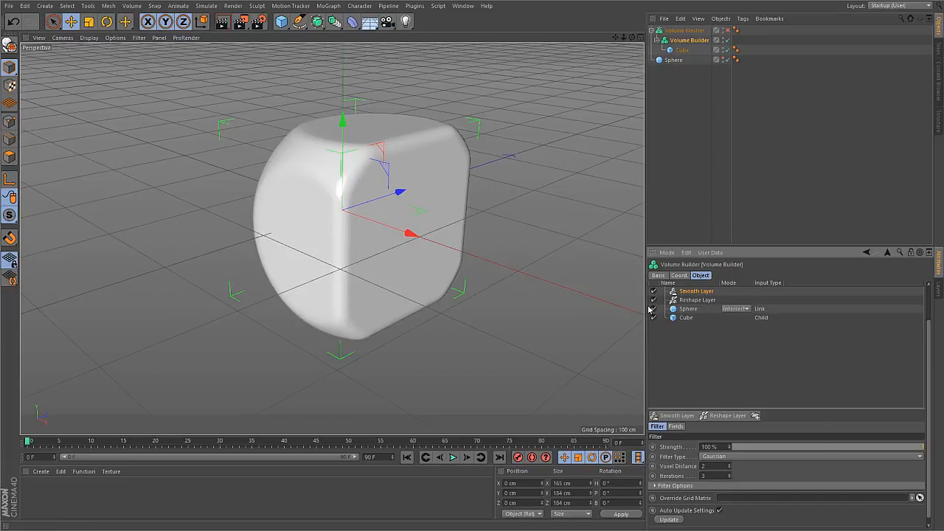
mouse_move(721, 342)
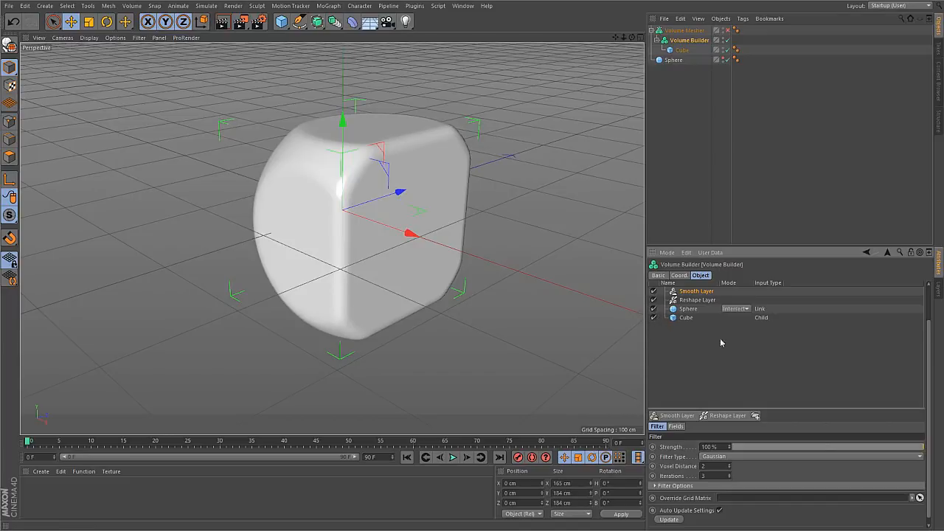
mouse_move(675, 345)
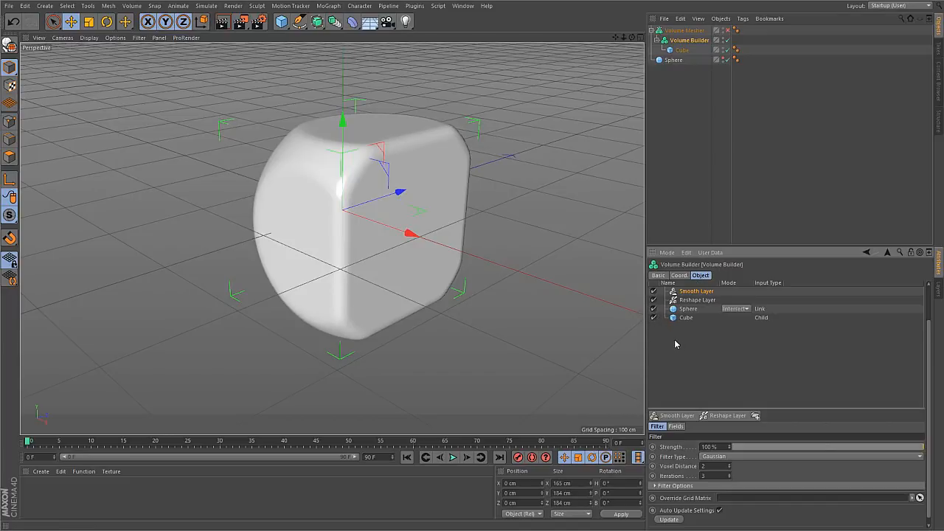
mouse_move(398, 362)
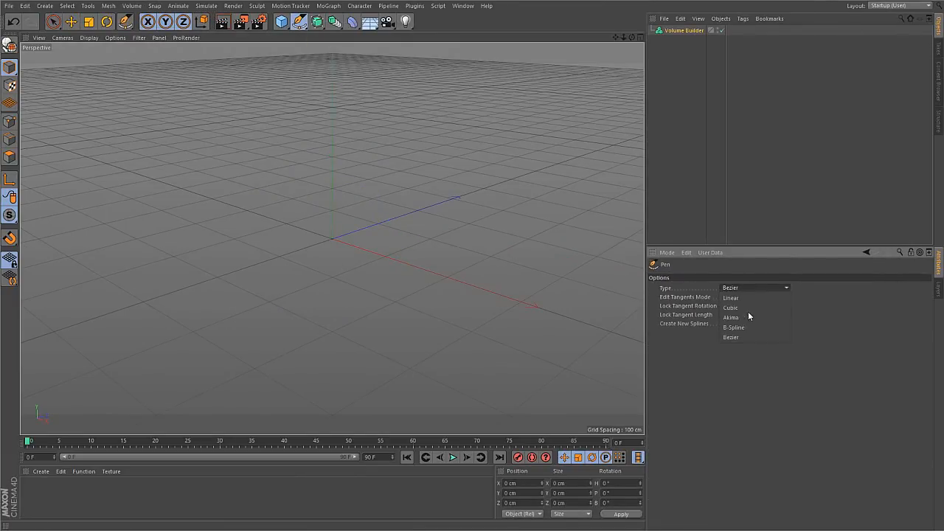
Draw a B-Spline curve into a Volume Builder at 2 cm voxel size
left_click(734, 328)
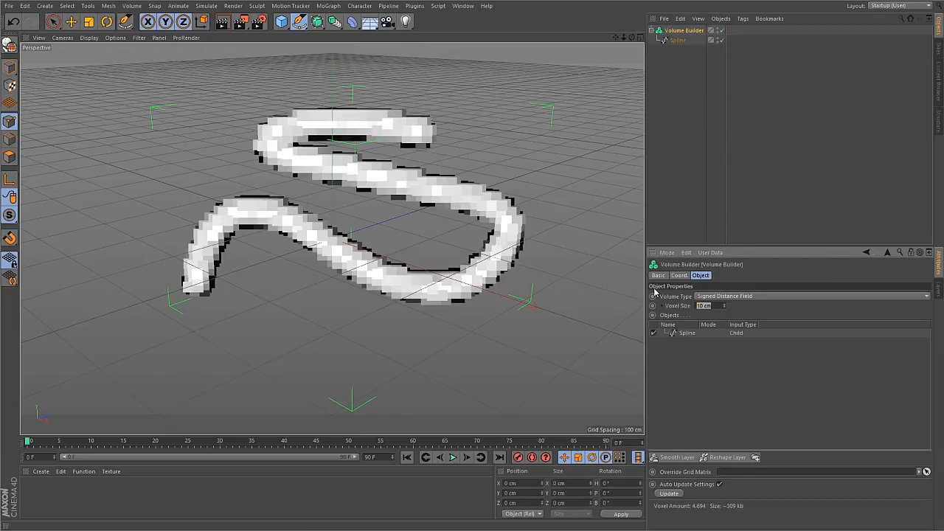
type("2 cm")
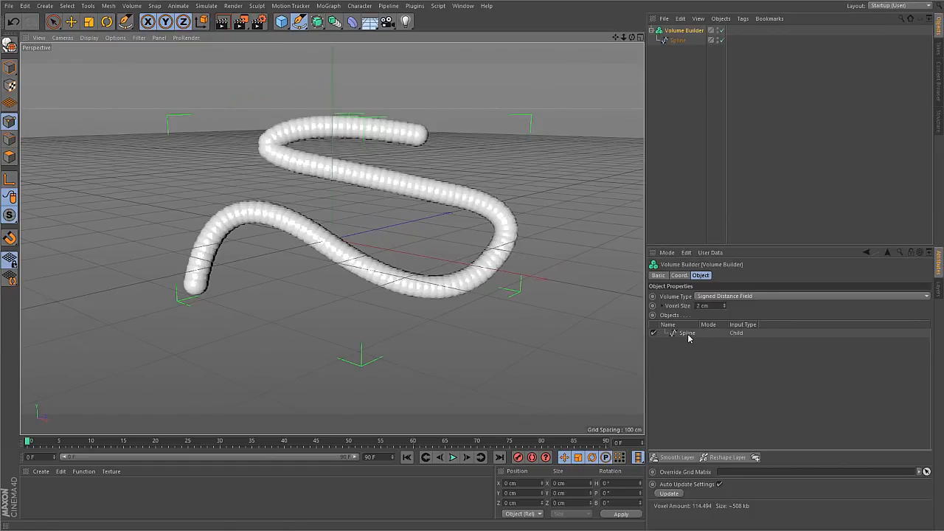
left_click(685, 332)
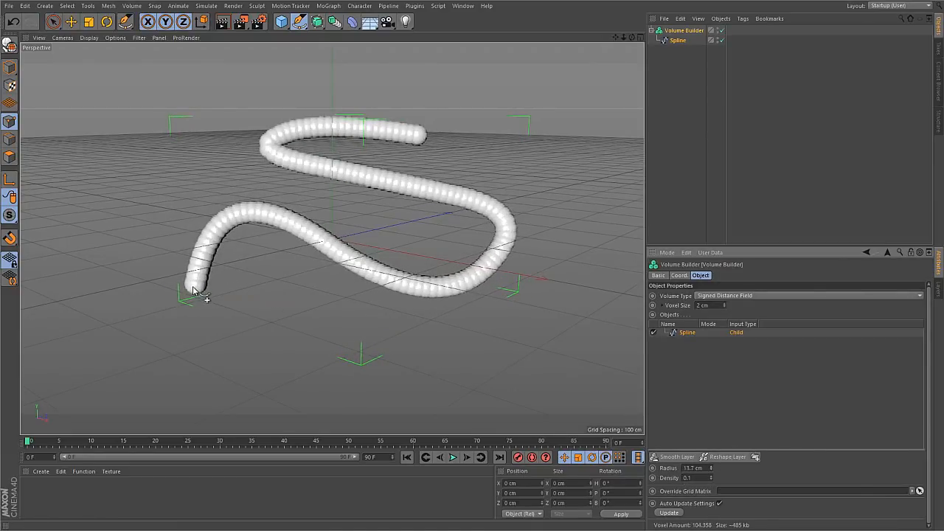
mouse_move(328, 320)
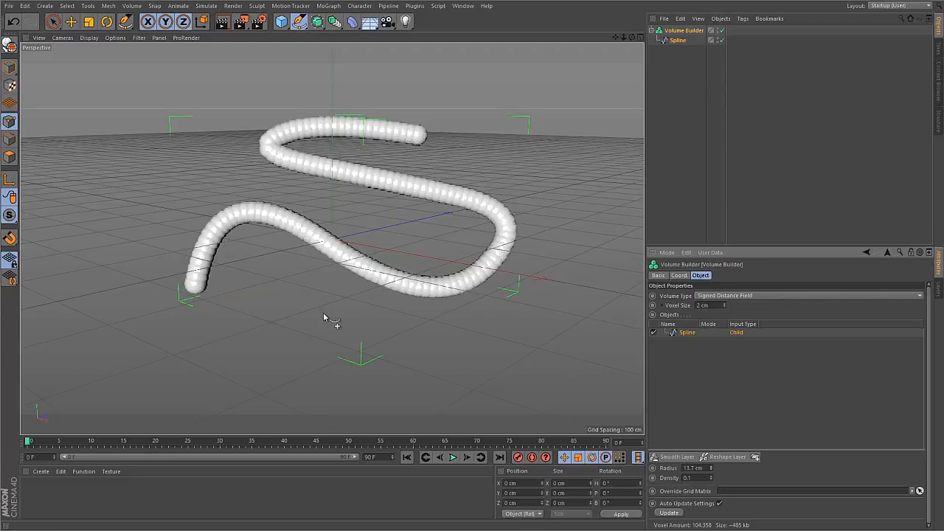
mouse_move(332, 298)
type("3")
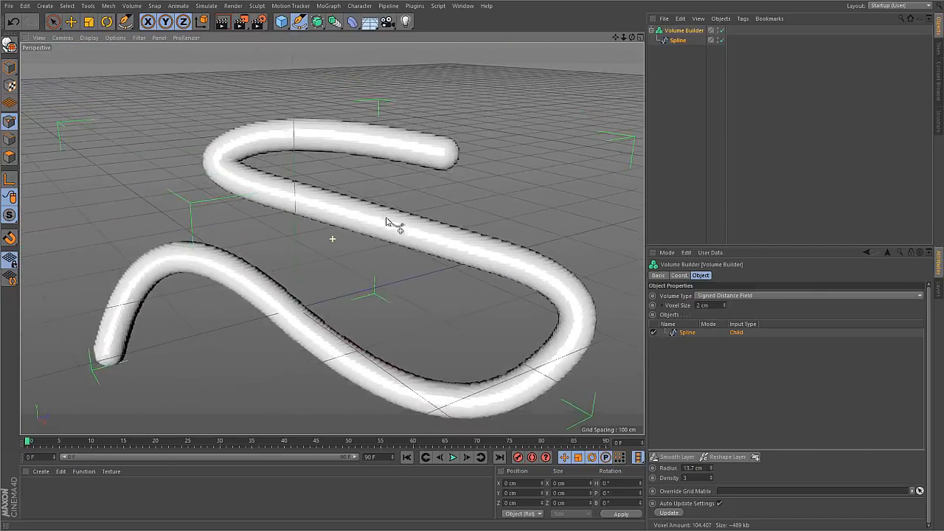
Duplicate the S-spline, rotate the copy across the original, and add a Smooth Layer to the Volume Builder
left_click(678, 40)
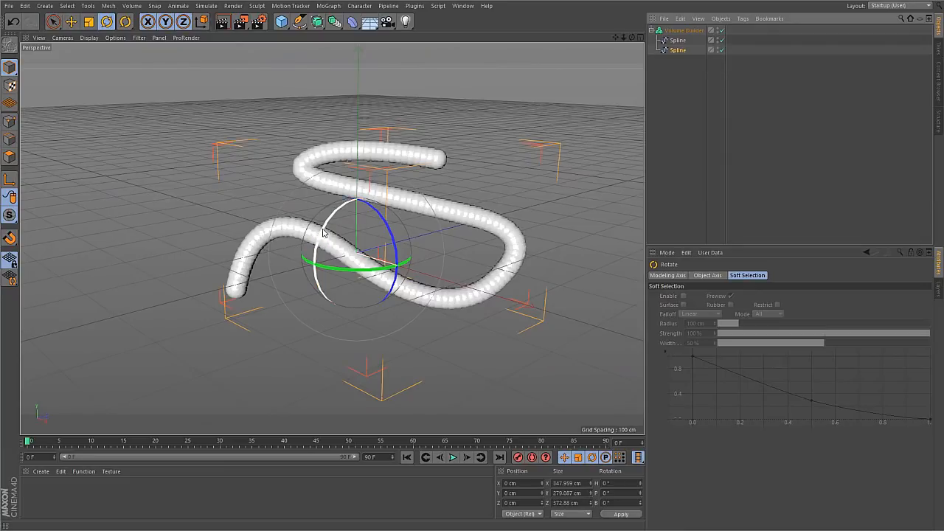
left_click_drag(324, 233, 341, 304)
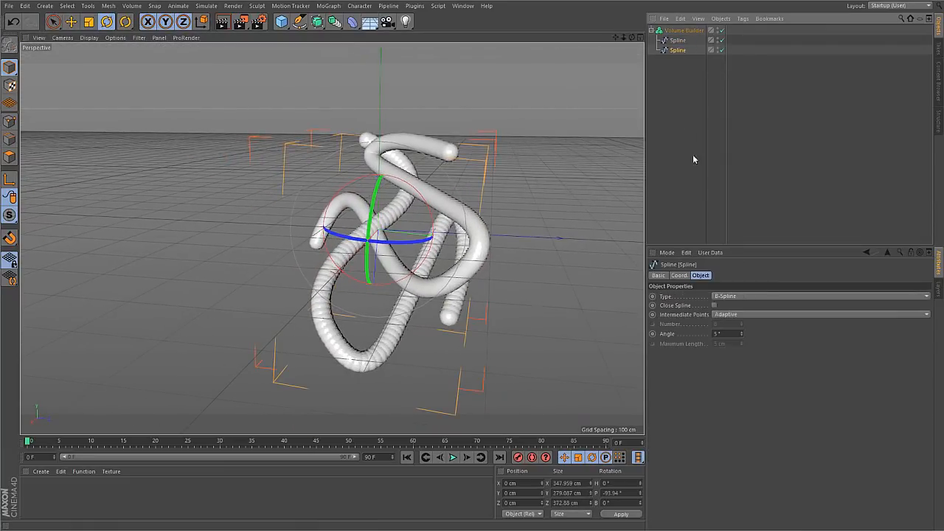
left_click(684, 30)
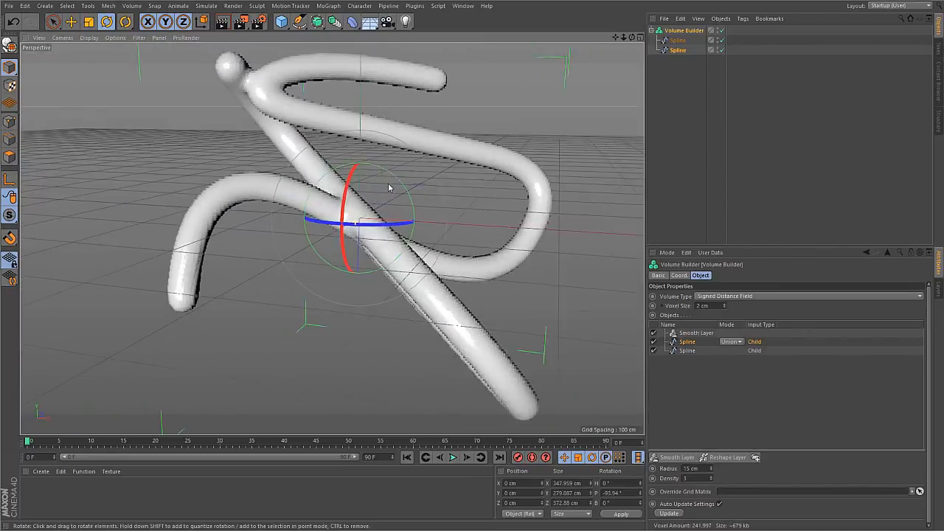
left_click(131, 5)
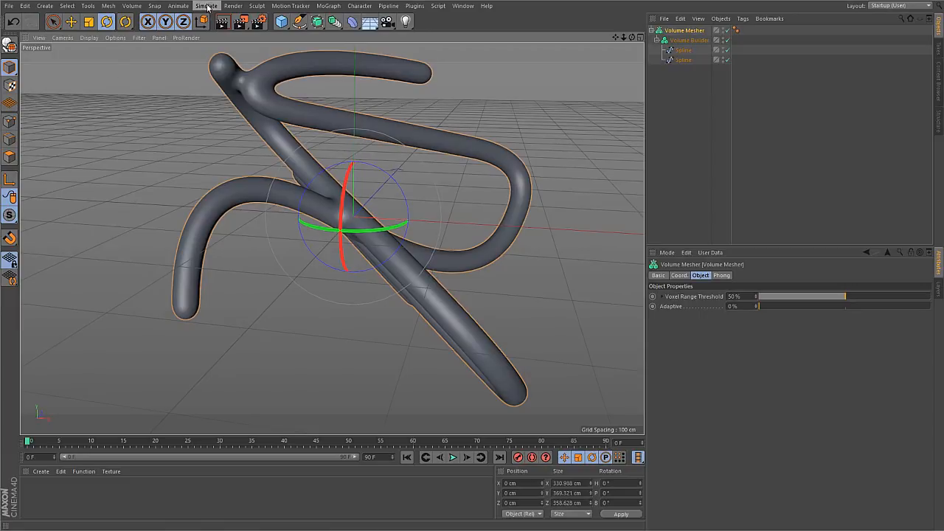
Add a particle Emitter to the scene and play the animation to emit particles
left_click(207, 6)
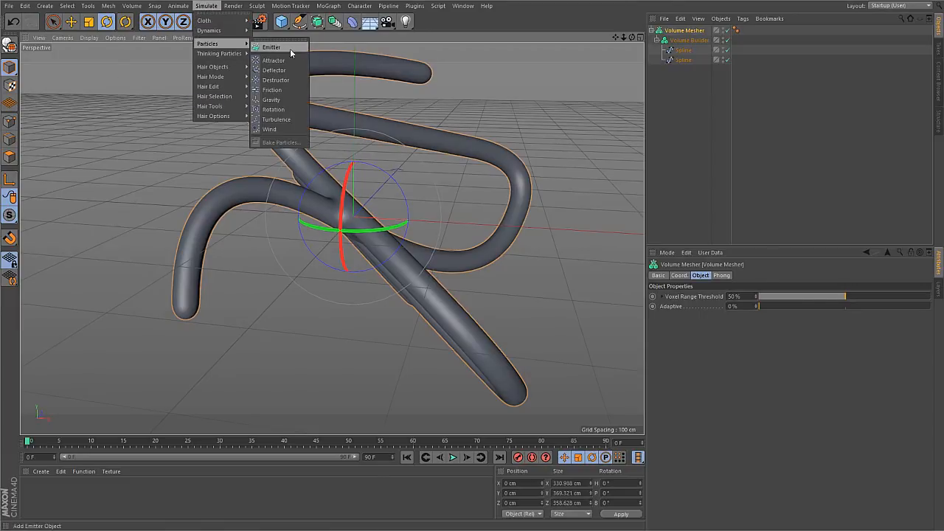
left_click(270, 46)
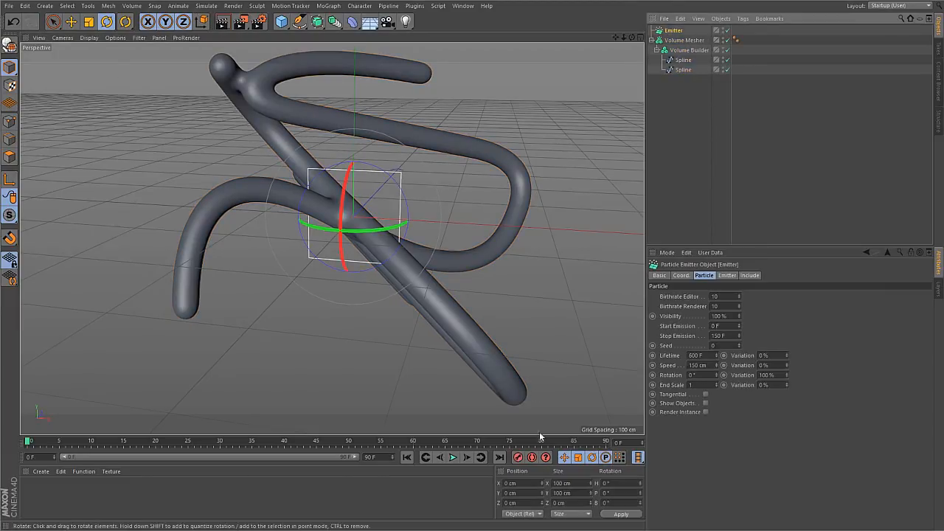
left_click(452, 457)
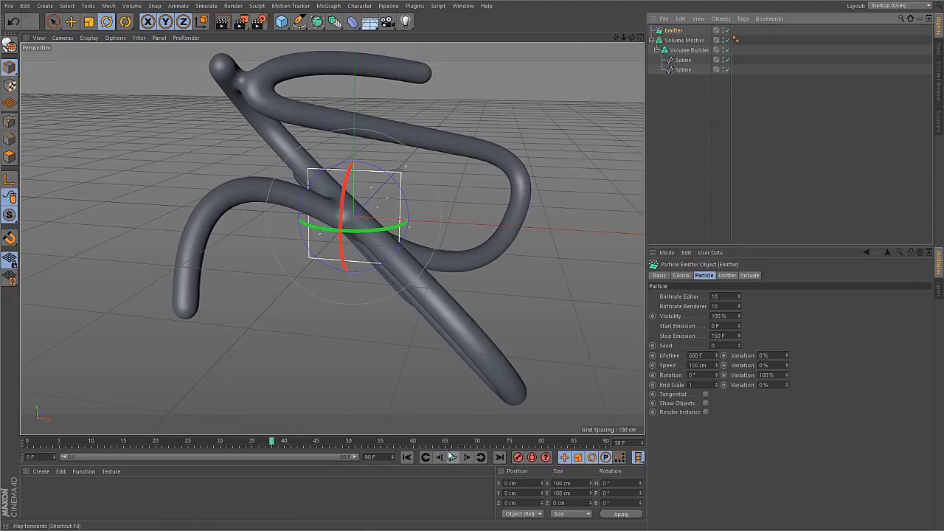
left_click(682, 59)
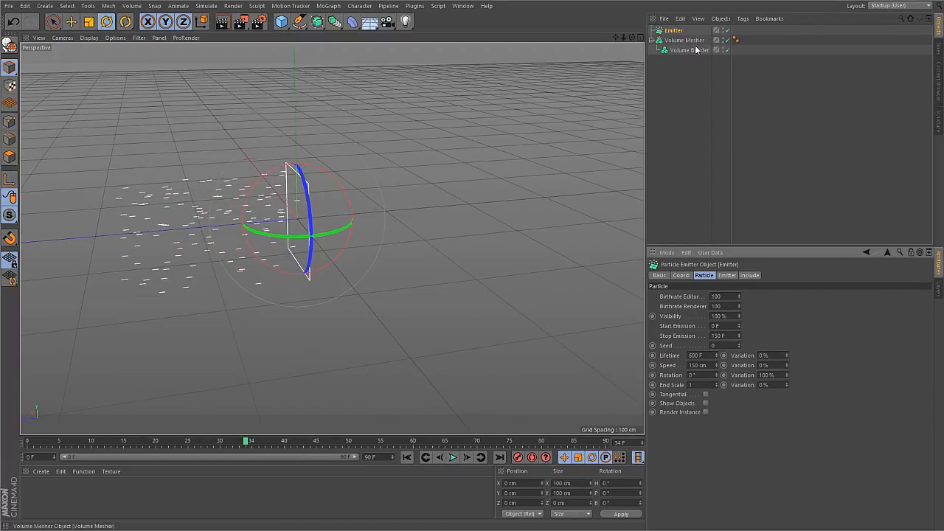
Zoom in on the Volume Builder's sphere cluster and lower its radius to 14.6 cm
left_click(688, 50)
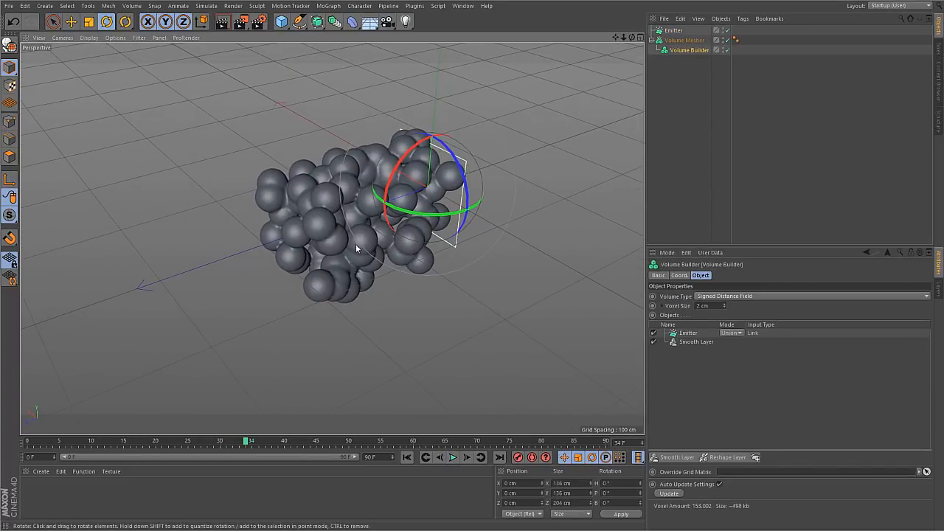
left_click_drag(356, 248, 315, 236)
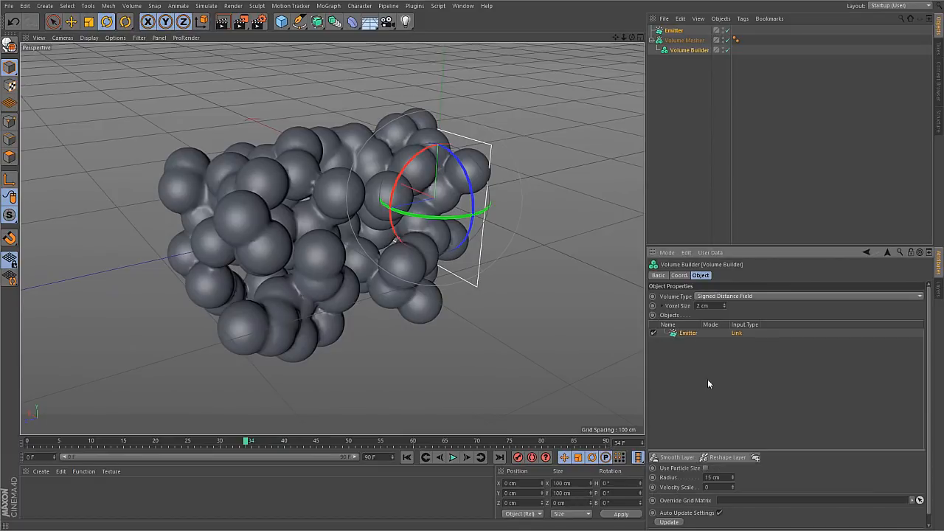
mouse_move(679, 483)
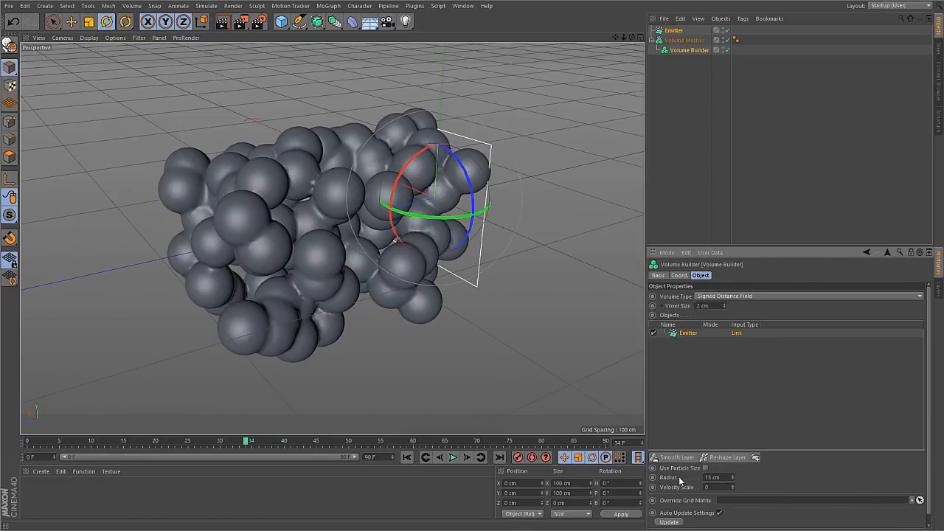
left_click_drag(715, 477, 730, 477)
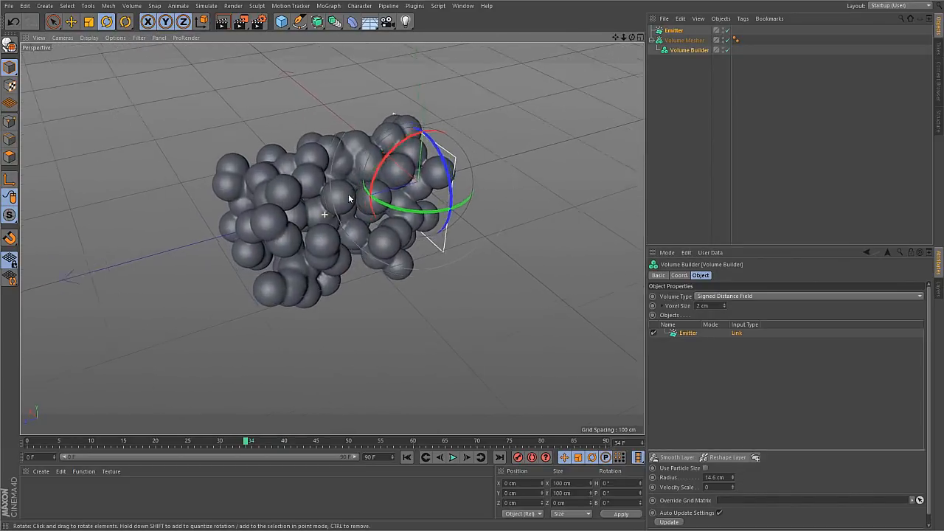
Add two Reshape Layers and a Smooth Layer, with a -10 cm Dilate/Erode offset
left_click_drag(350, 197, 288, 238)
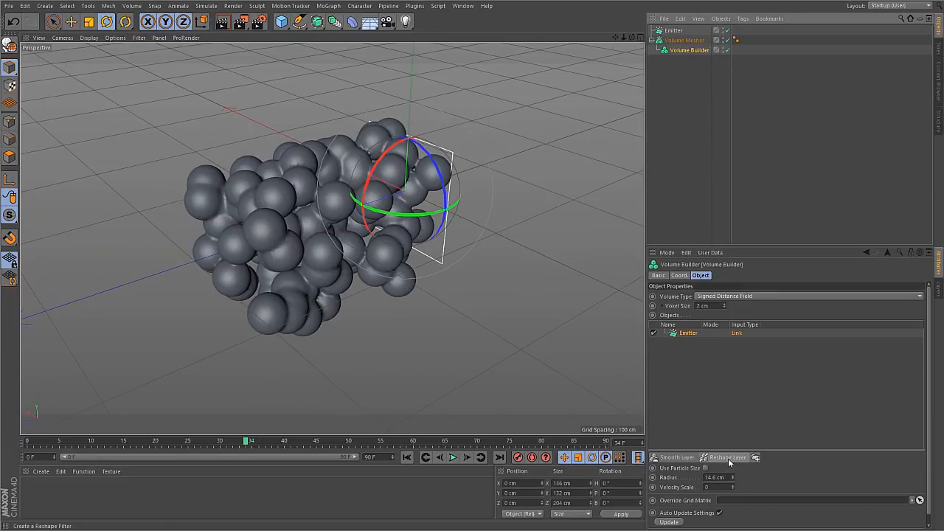
left_click(727, 457)
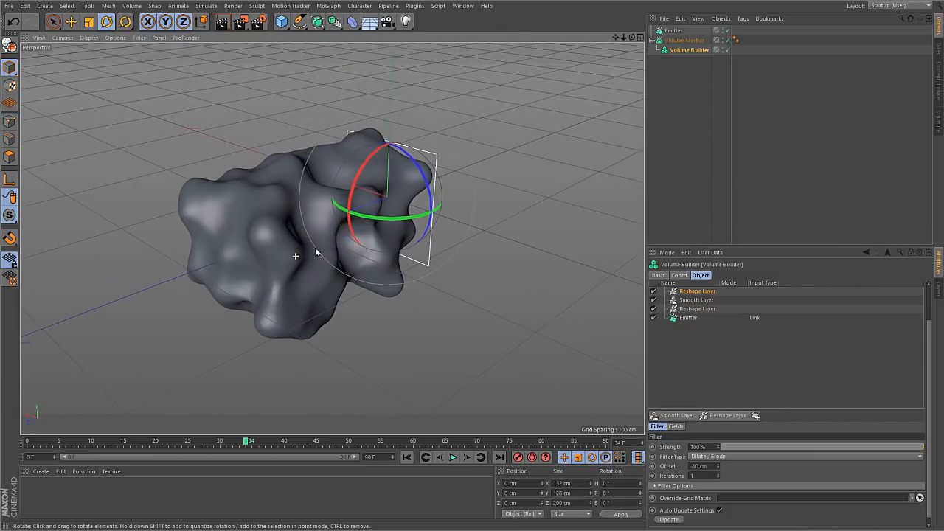
left_click_drag(316, 253, 263, 257)
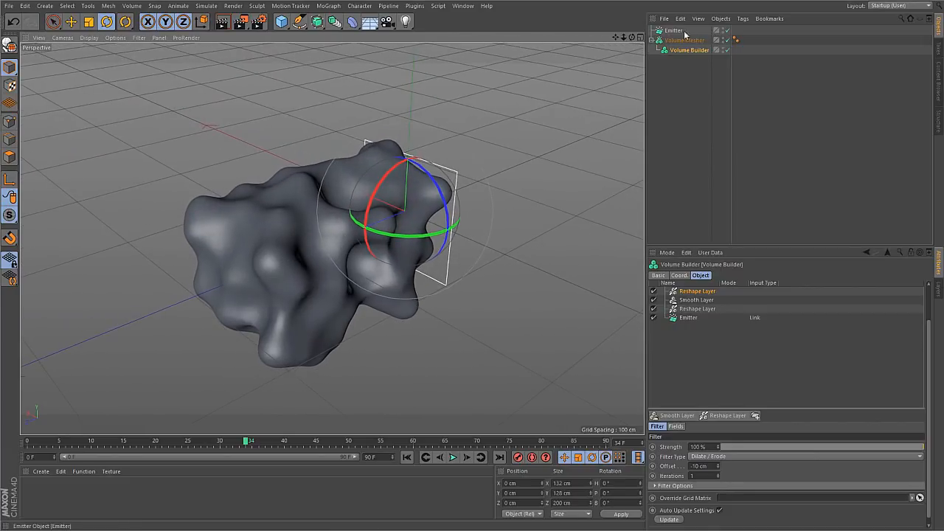
mouse_move(289, 280)
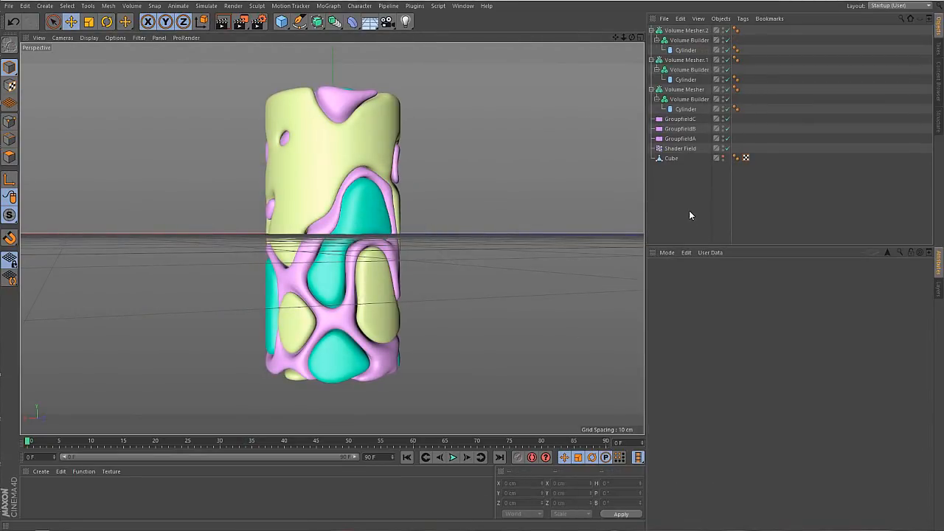
mouse_move(690, 214)
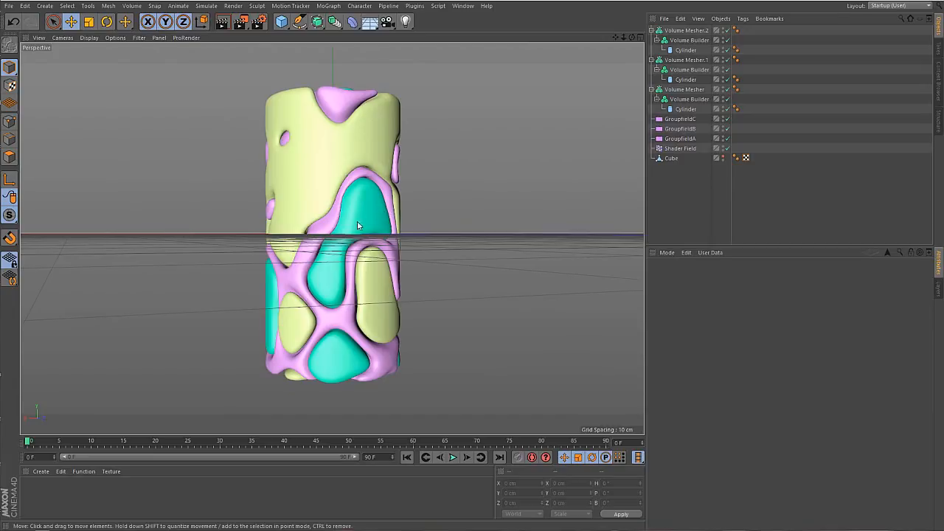
Compare the Shader Field and GroupfieldA, B, C curves, then hide two coloured volume meshes
left_click(679, 148)
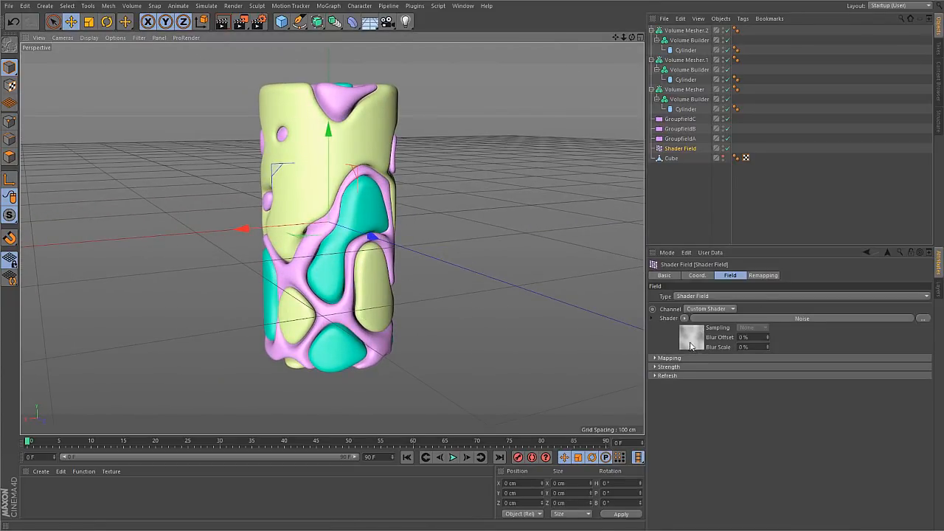
mouse_move(722, 206)
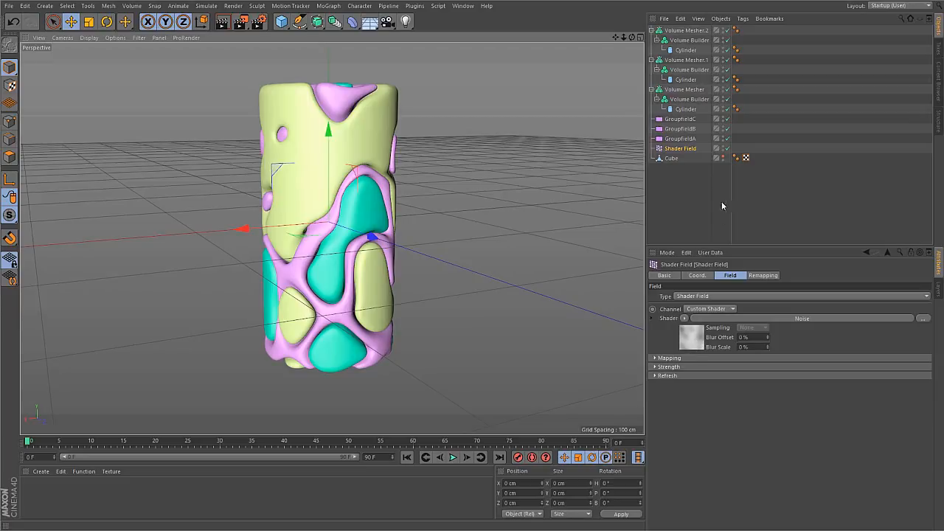
left_click(679, 138)
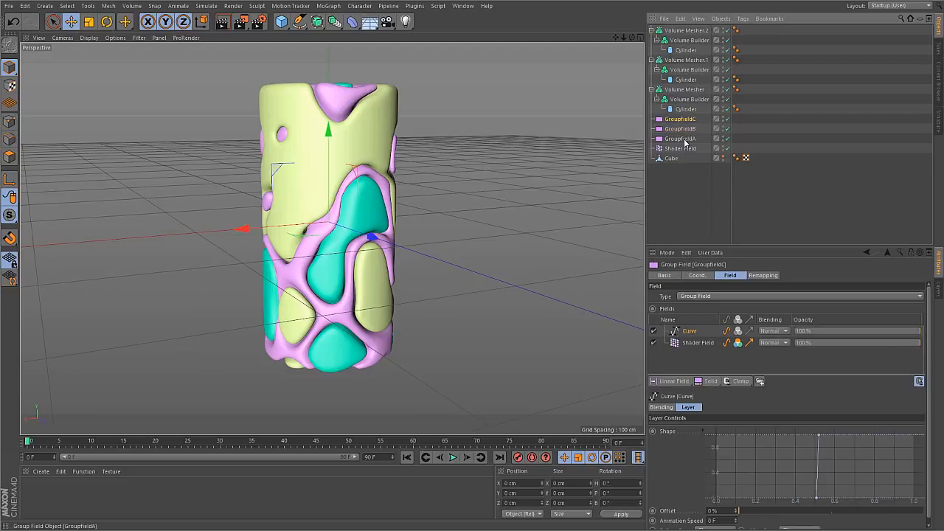
left_click(679, 148)
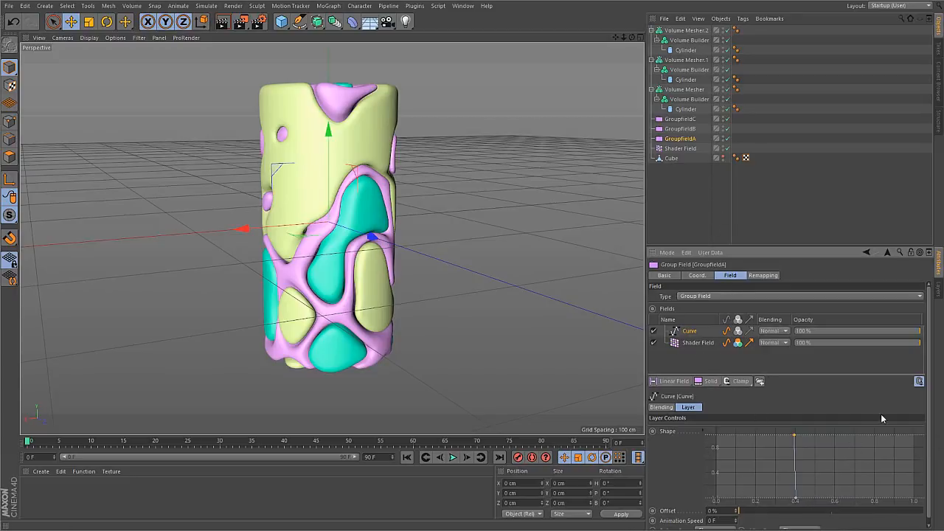
left_click(679, 128)
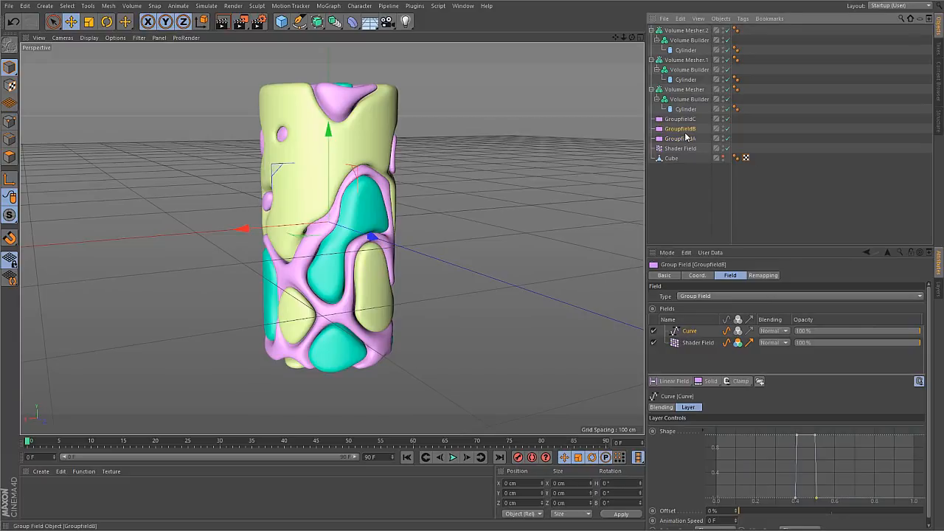
left_click(679, 118)
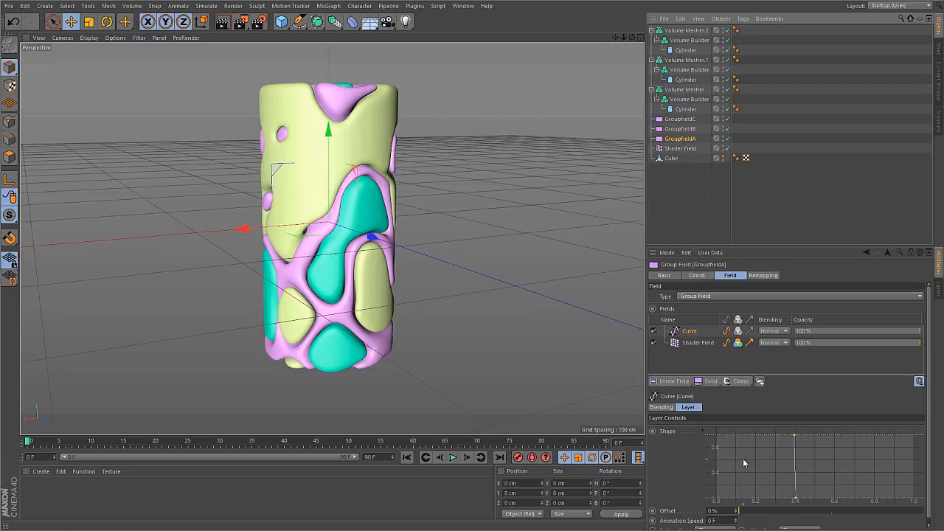
mouse_move(719, 155)
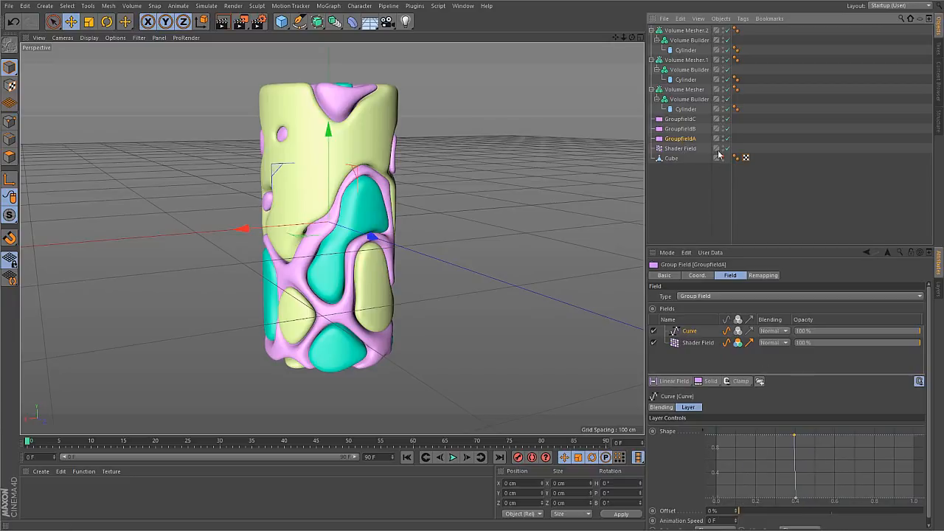
left_click(689, 99)
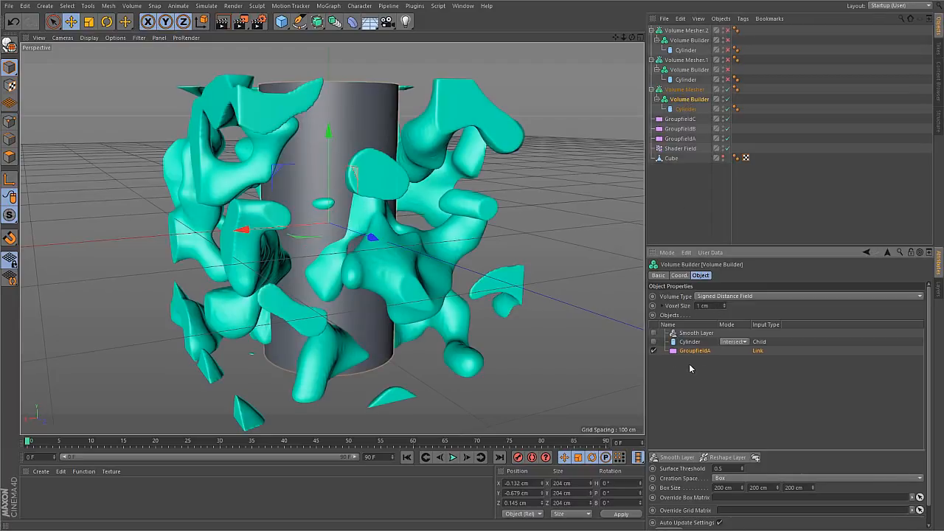
mouse_move(498, 147)
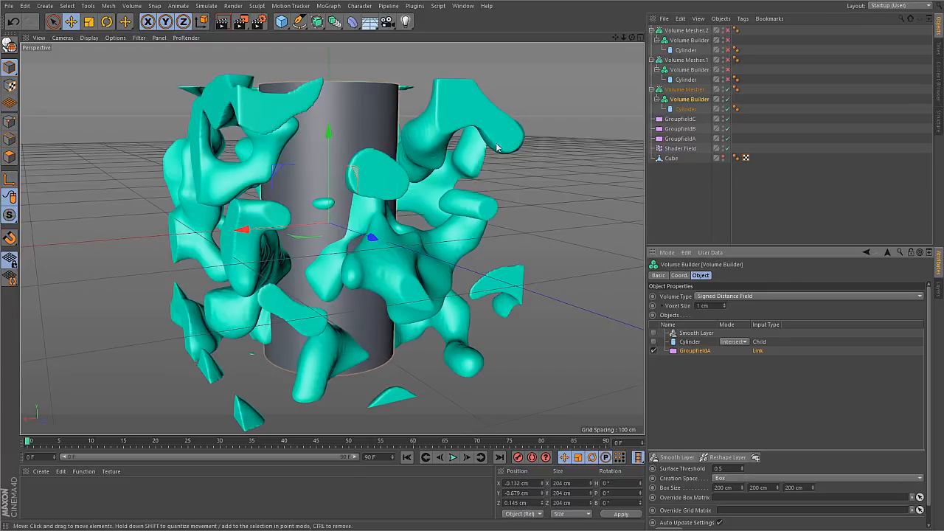
mouse_move(398, 337)
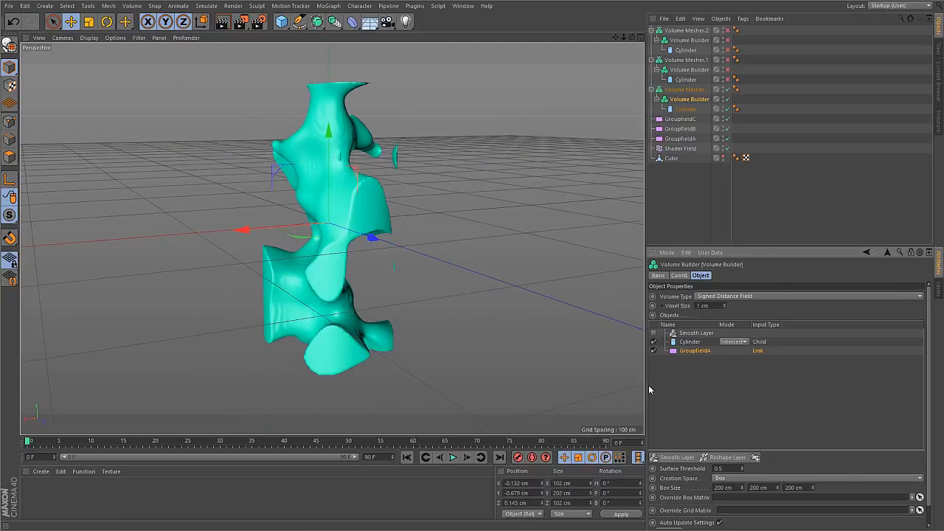
mouse_move(402, 156)
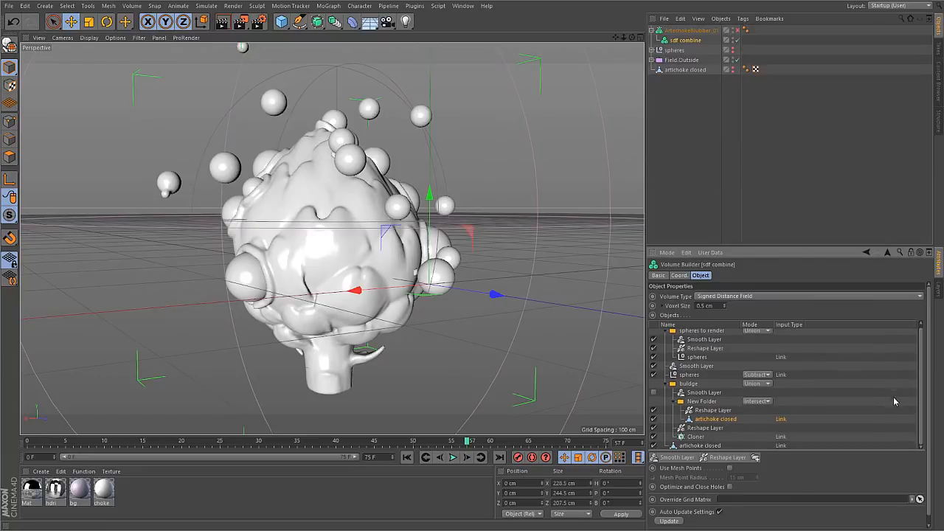
mouse_move(905, 389)
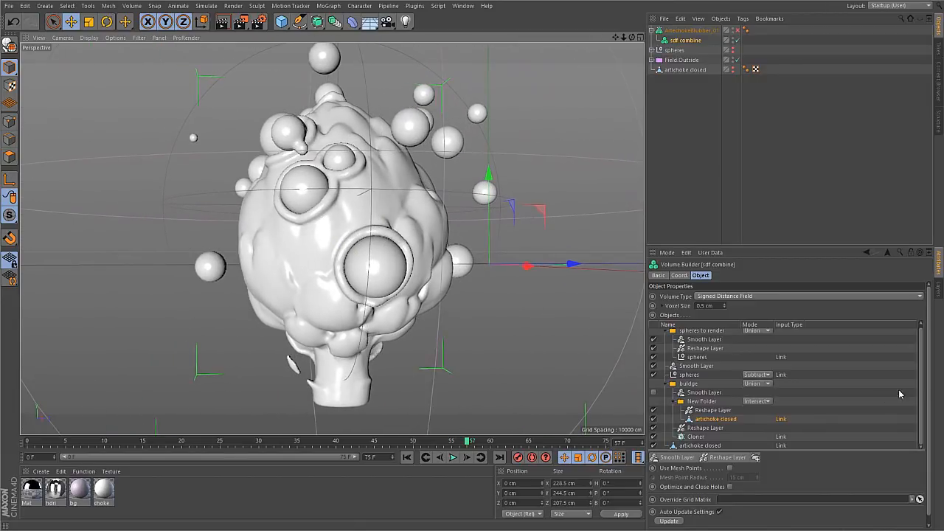
Re-enable the sphere layers in the sdf combine Volume Builder and orbit to face the artichoke
left_click(700, 445)
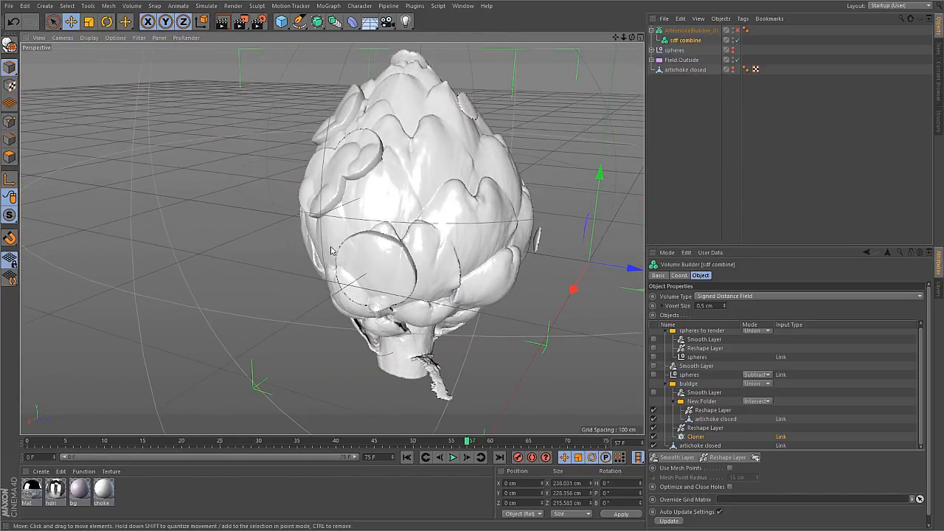
left_click_drag(332, 251, 387, 236)
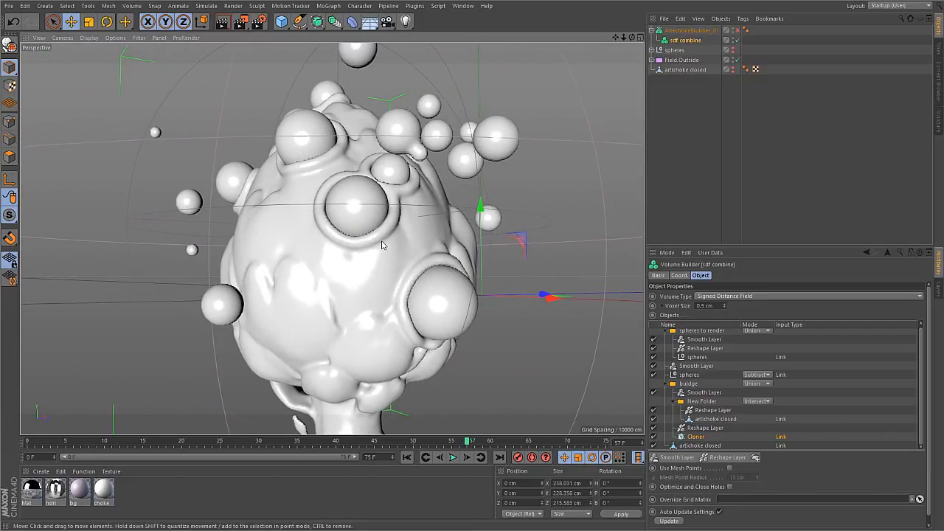
mouse_move(375, 261)
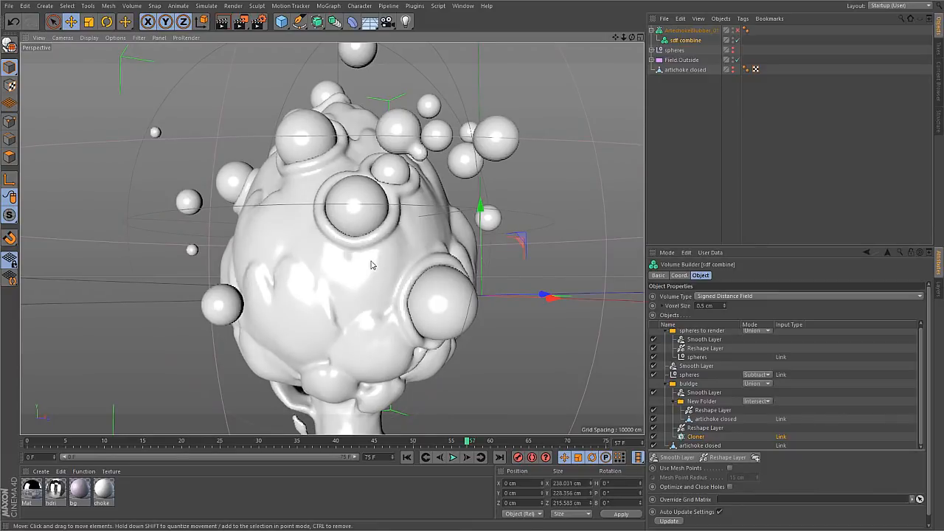
mouse_move(368, 261)
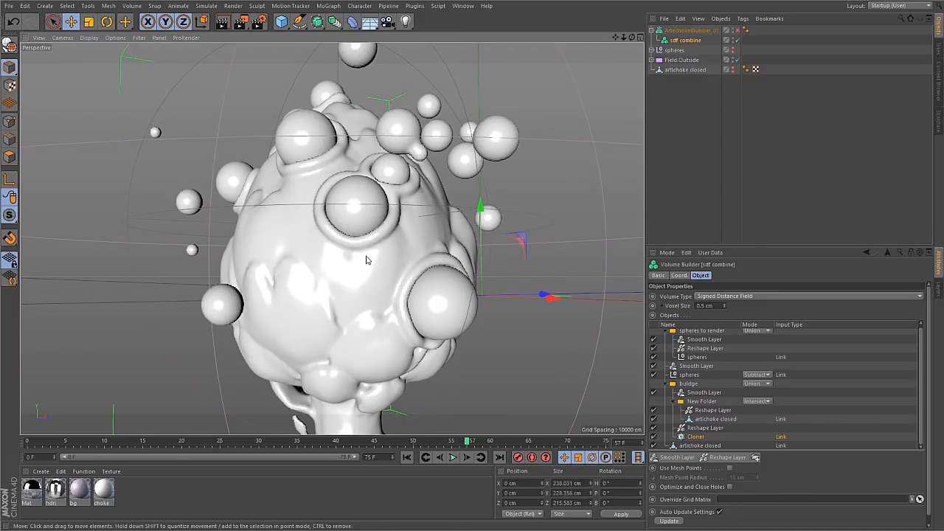
mouse_move(475, 387)
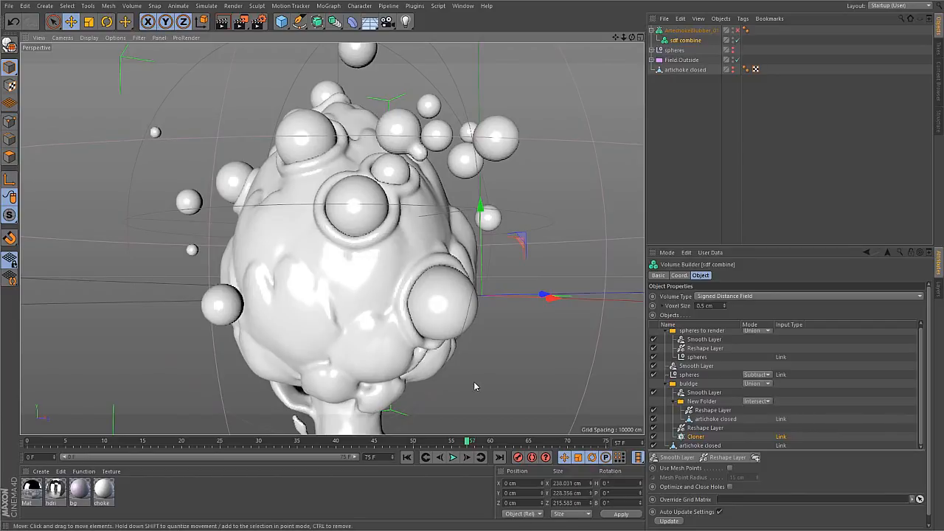
mouse_move(538, 387)
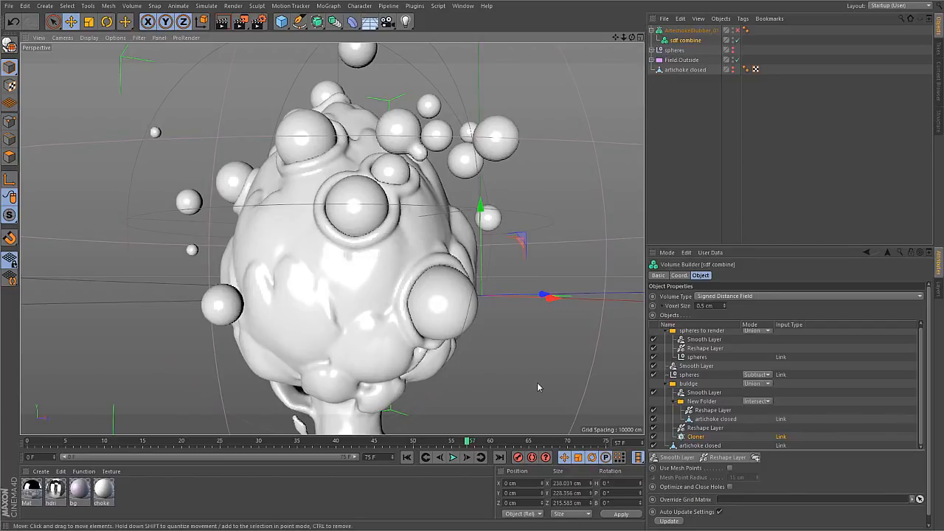